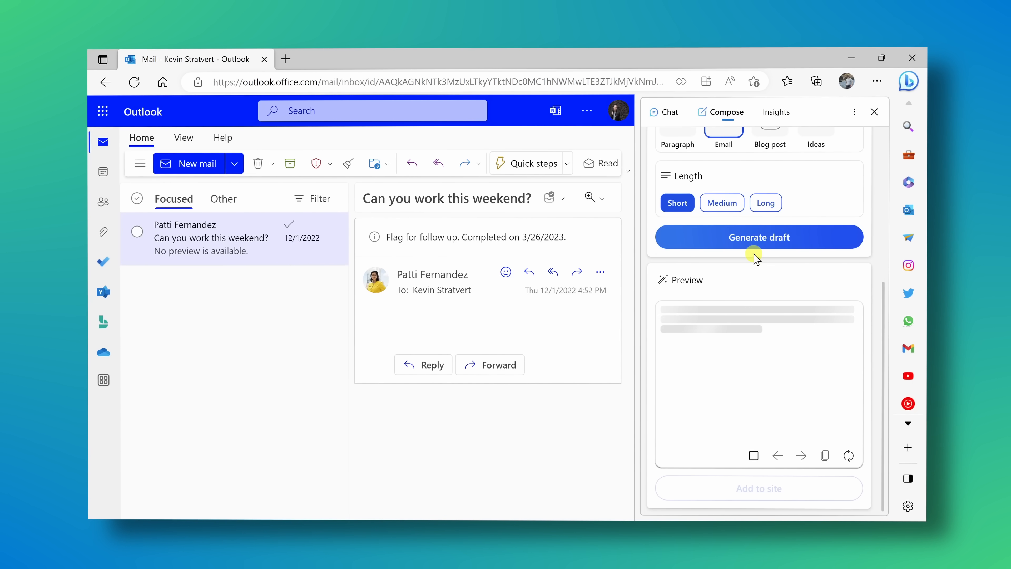
- Generate the short AI email draft in the Compose sidebar
click(759, 237)
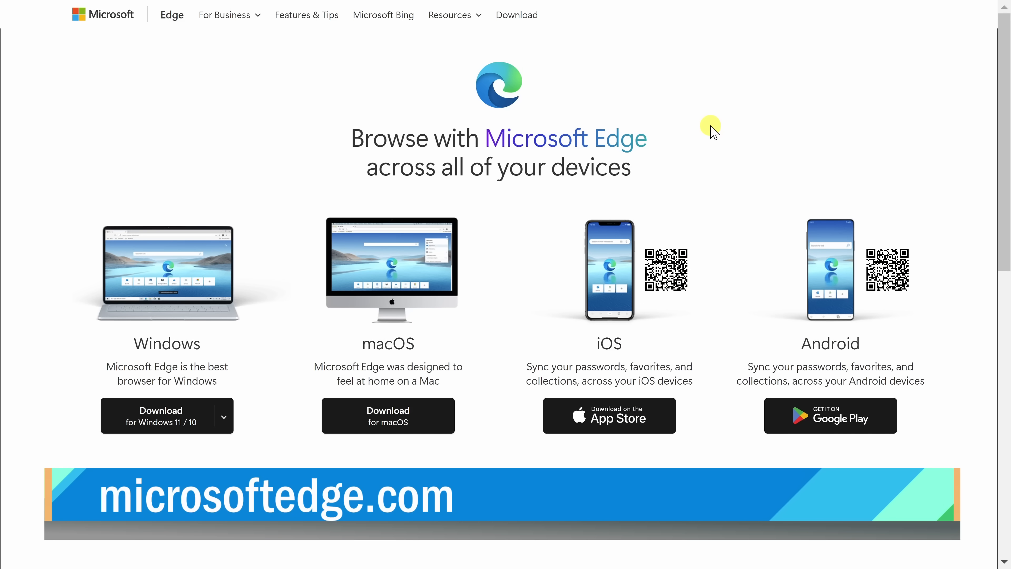
mouse_move(148, 350)
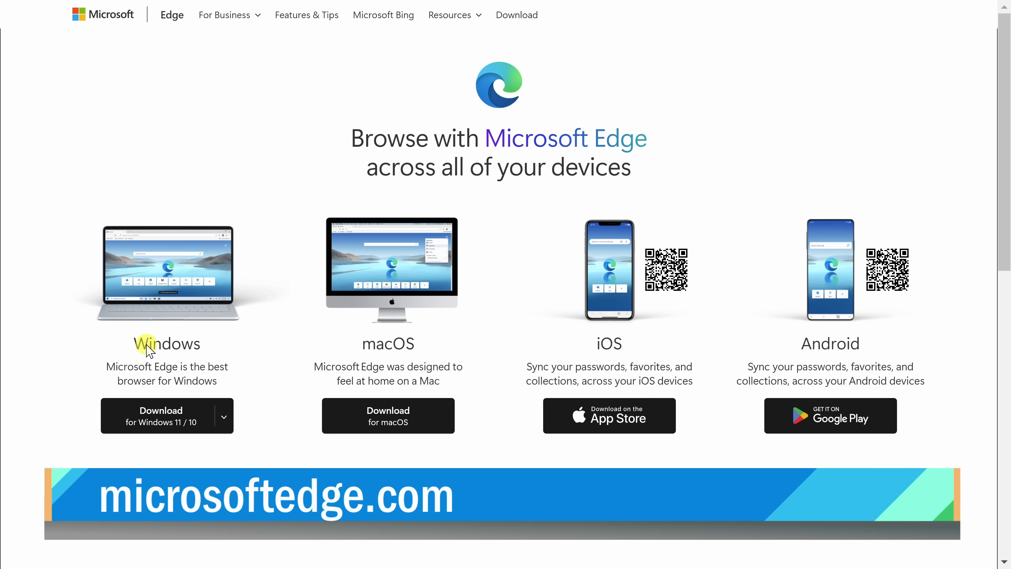
mouse_move(384, 258)
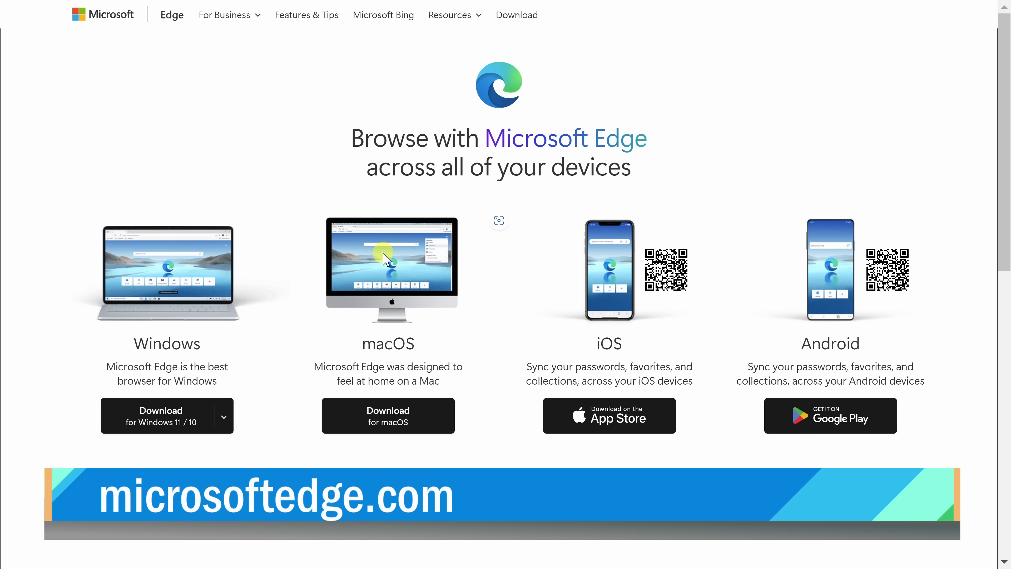
scroll(down, 3)
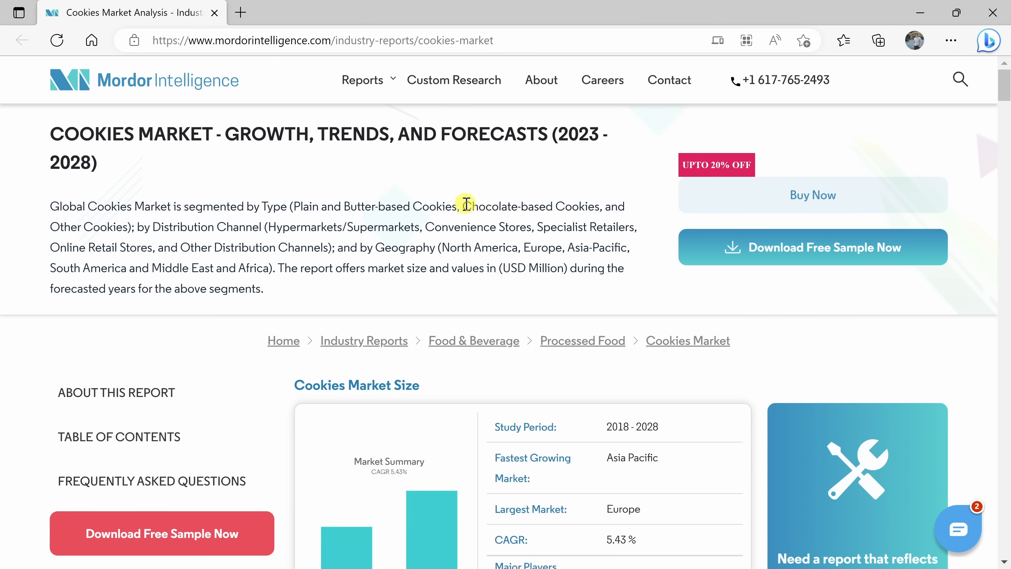
mouse_move(89, 135)
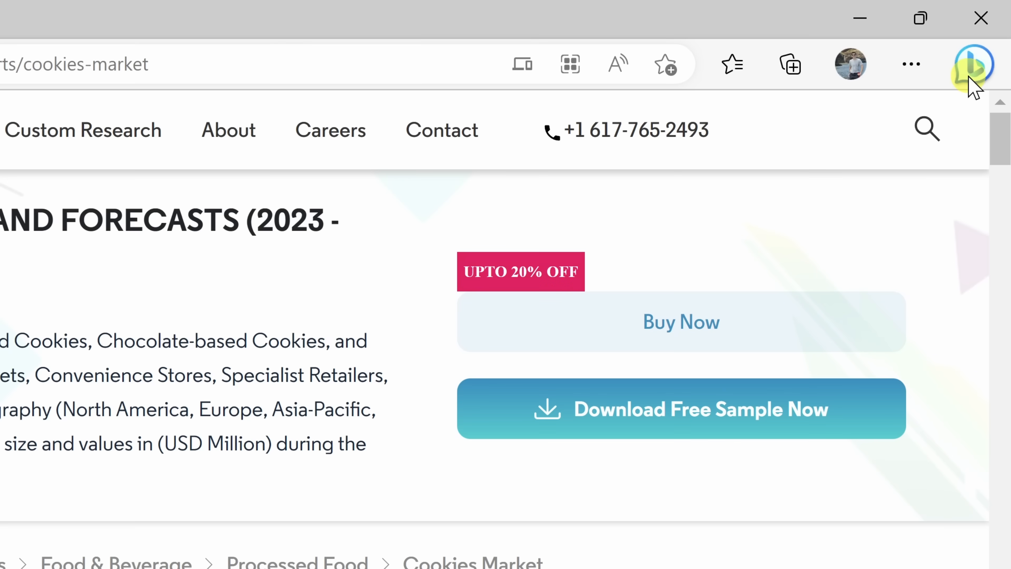
- Show the Bing Chat sidebar with key takeaways beside the cookies market report
click(973, 63)
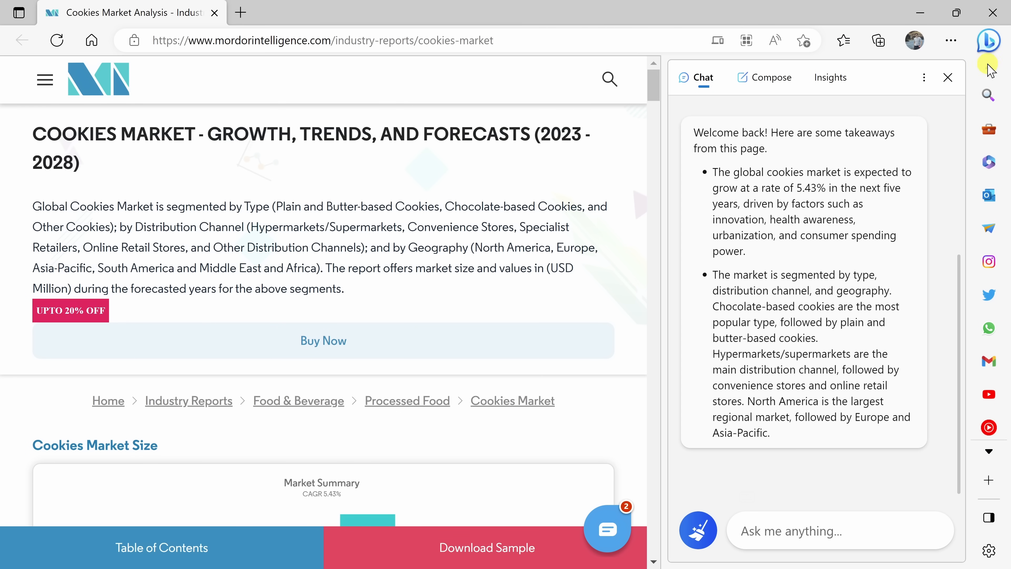
mouse_move(782, 276)
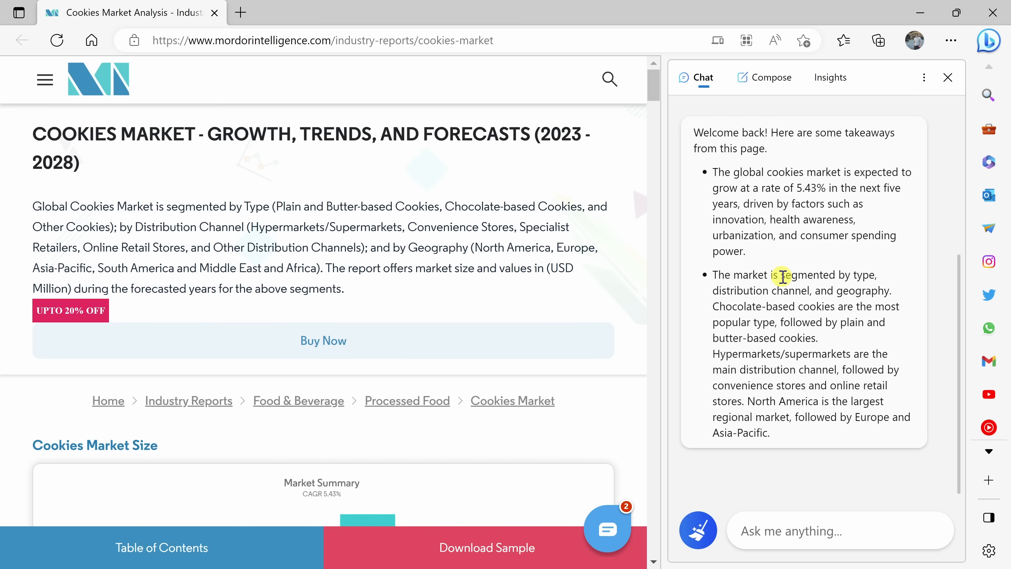
mouse_move(911, 269)
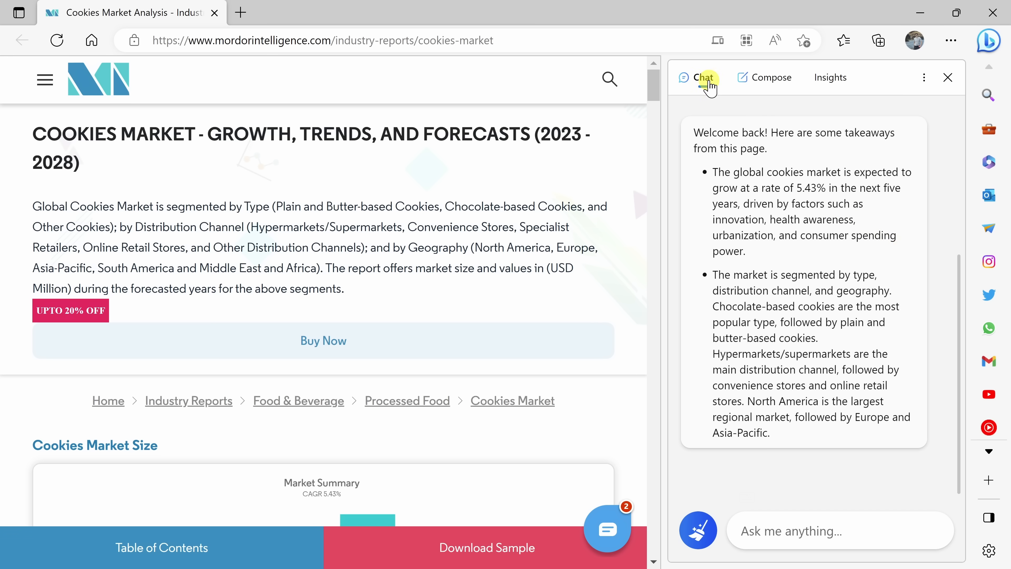
mouse_move(832, 77)
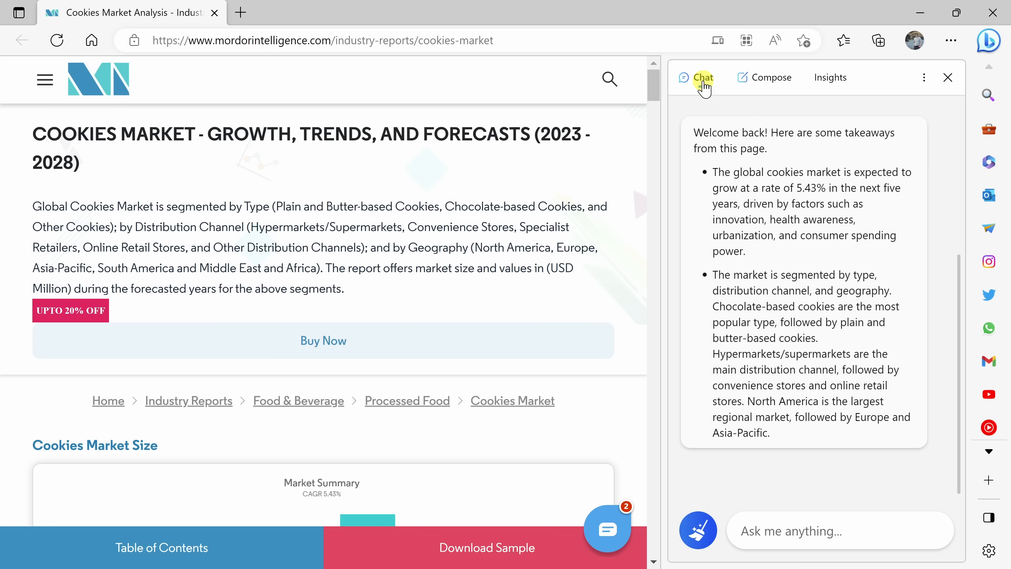
click(702, 77)
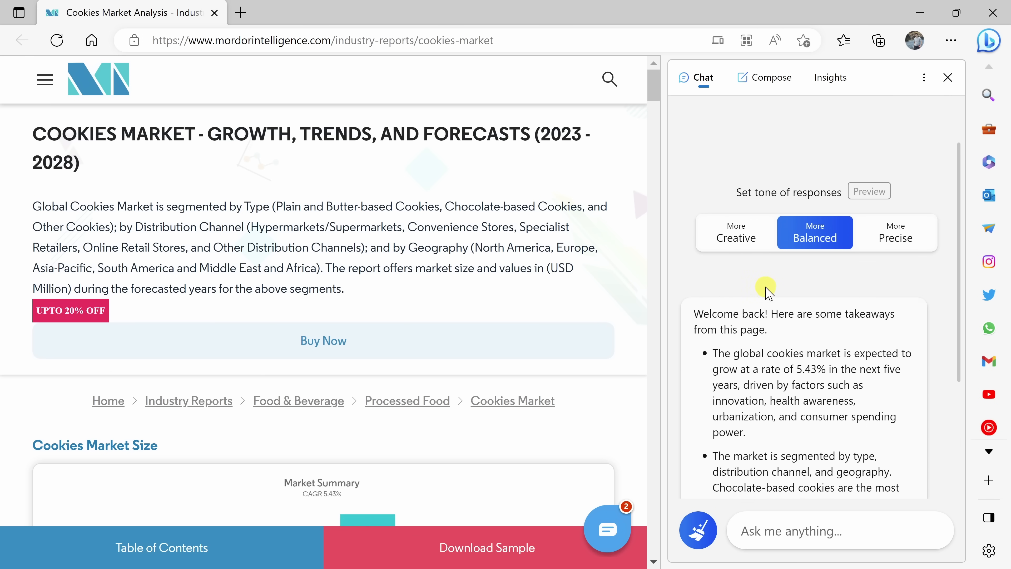
mouse_move(736, 294)
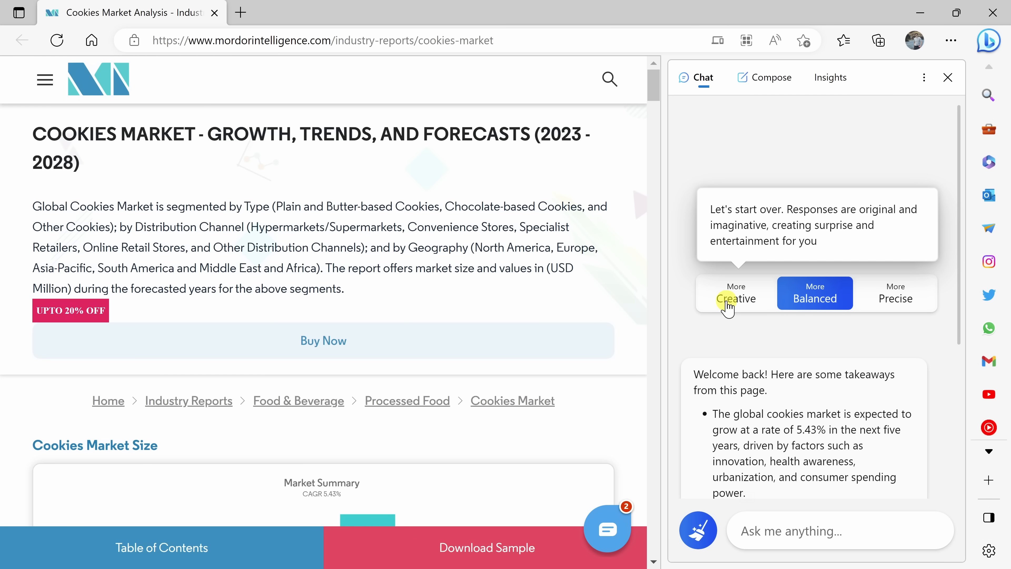
click(815, 293)
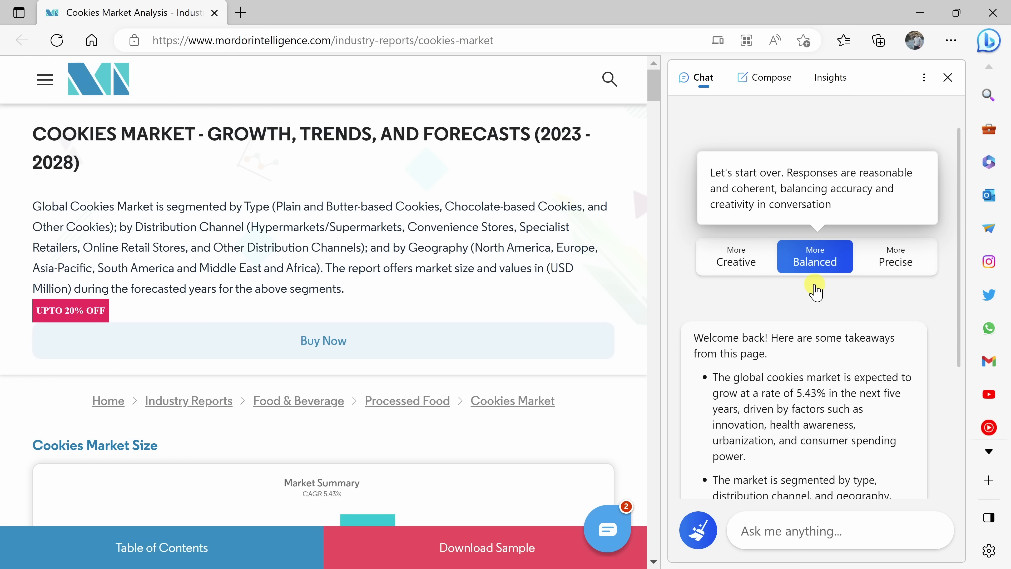
click(815, 256)
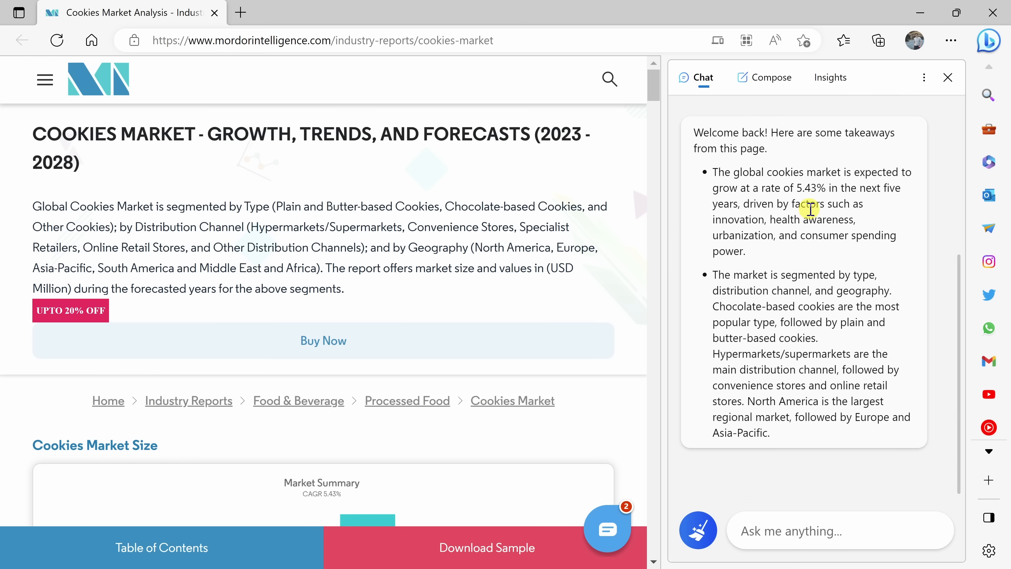
mouse_move(794, 413)
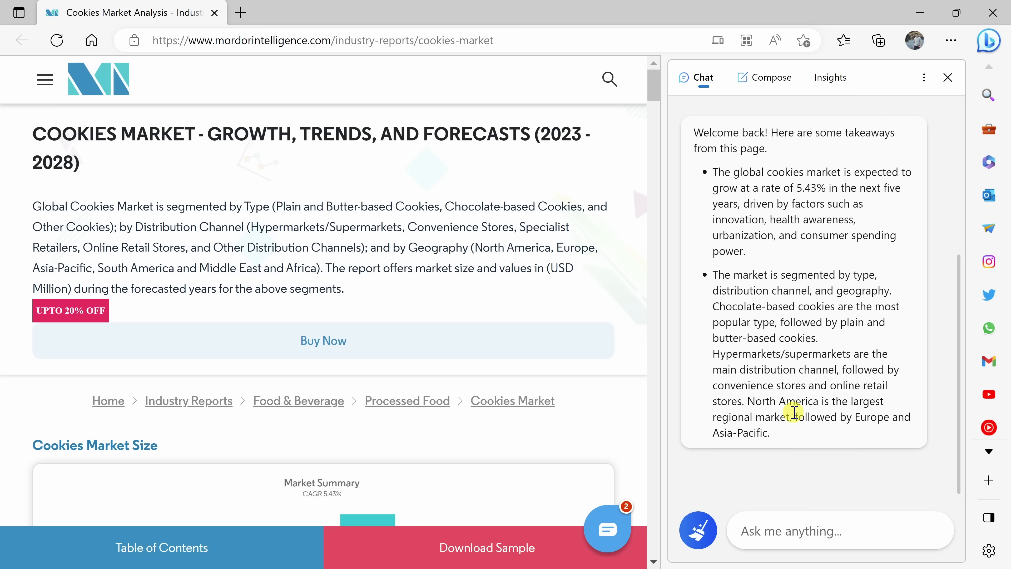
mouse_move(807, 391)
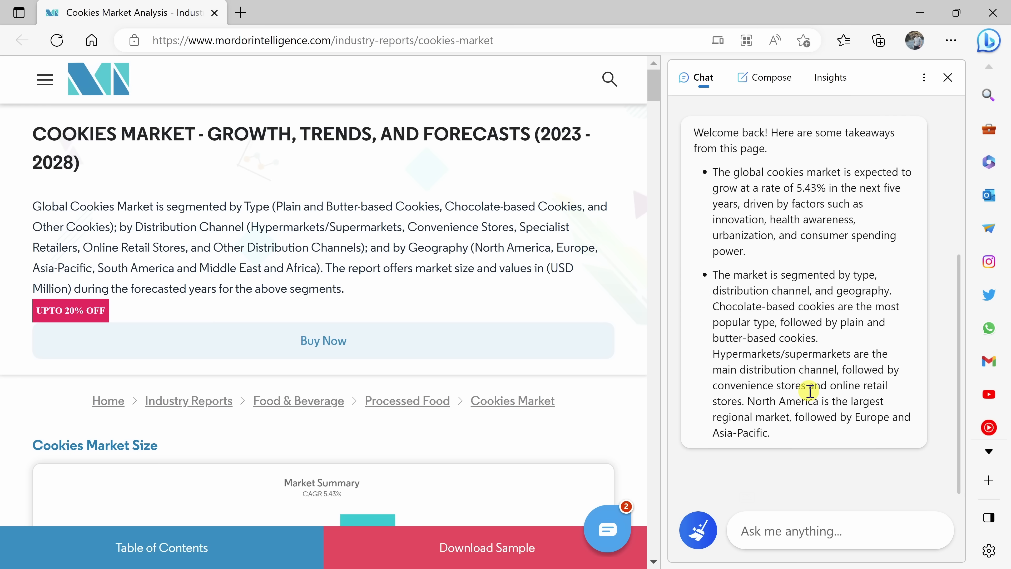
mouse_move(736, 172)
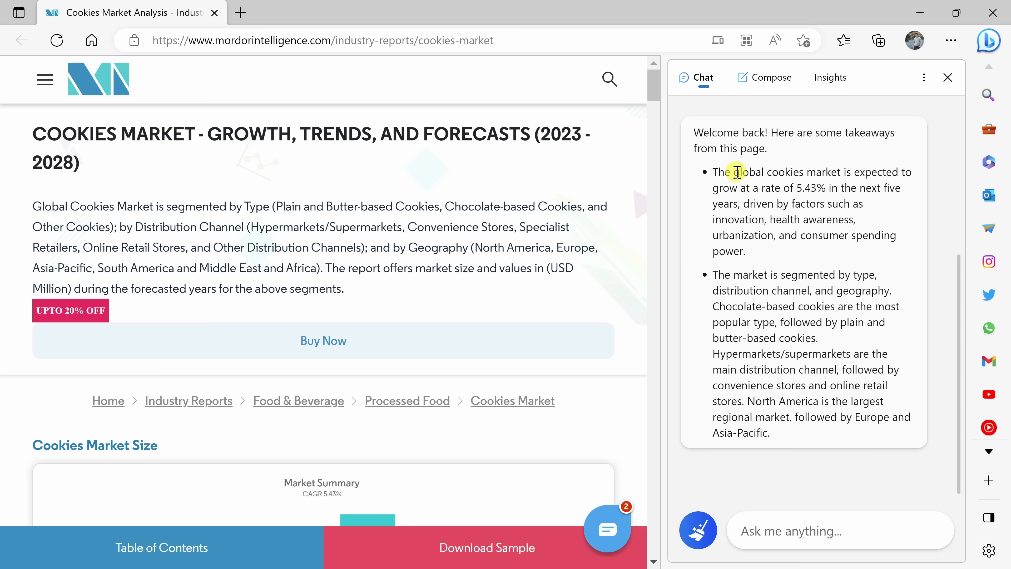
- Scroll to the Cookies Market Leaders section and focus the sidebar's Ask me anything box
scroll(down, 3)
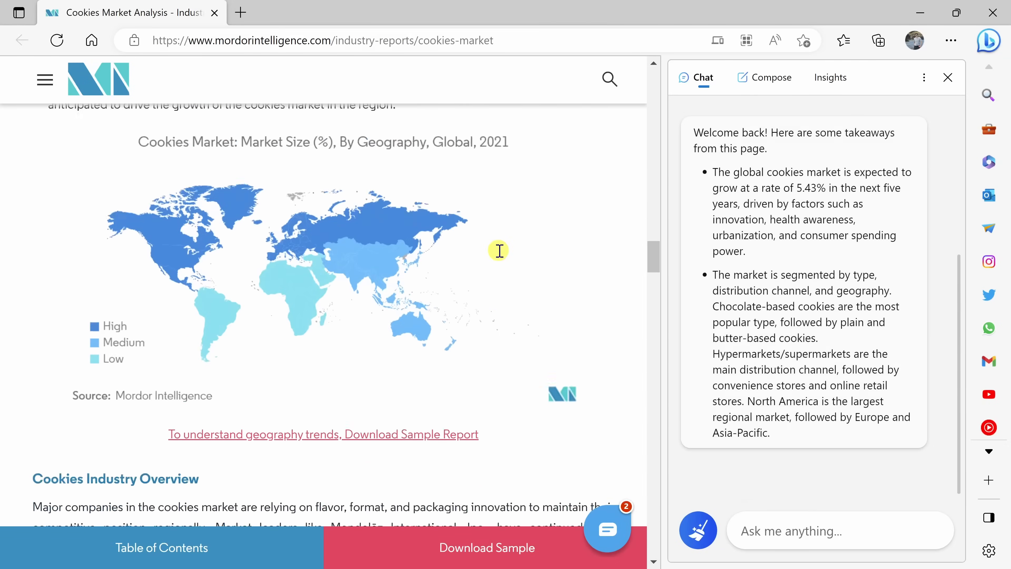
scroll(down, 3)
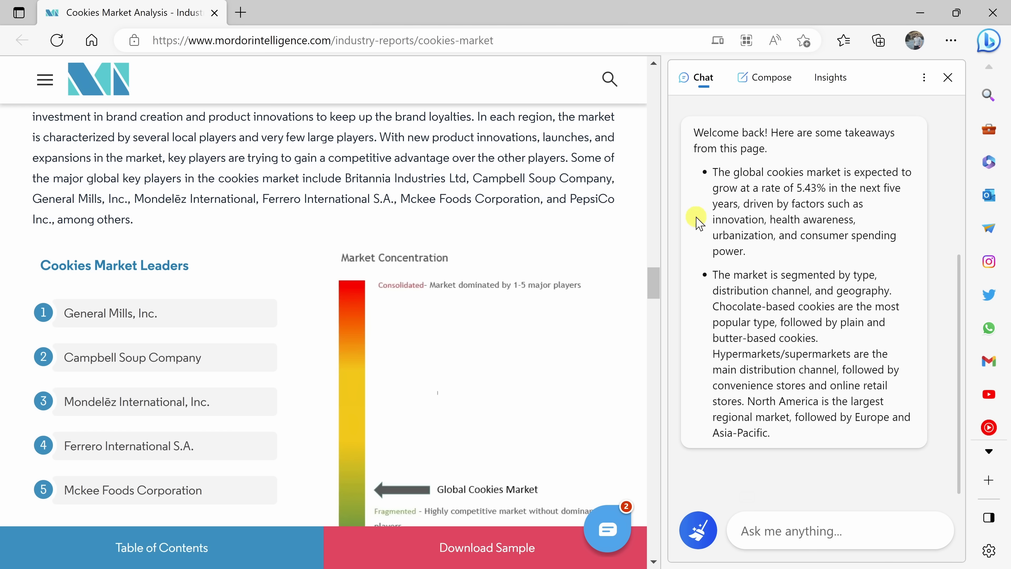
drag(712, 172, 746, 251)
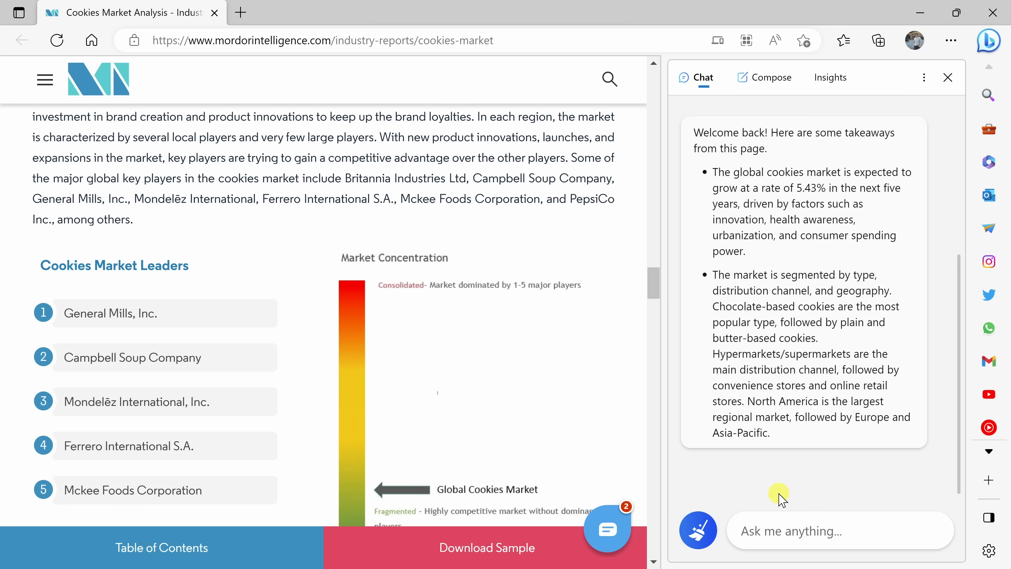
click(839, 531)
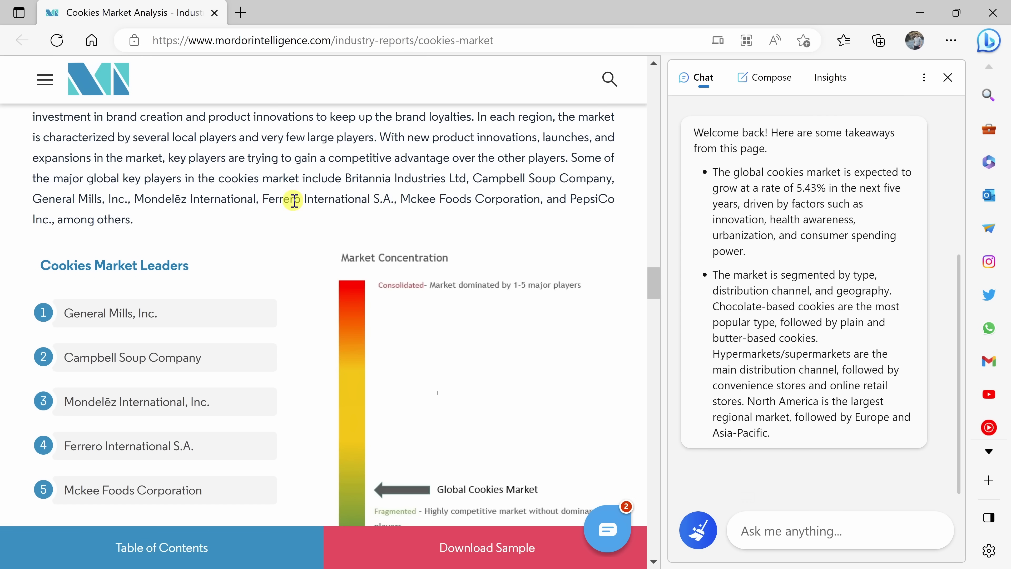
- Ask the chat to 'Summarize this page like I'm a 5 year old.' and highlight parts of the reply
text(Summarize this page like I'm a 5 year old.)
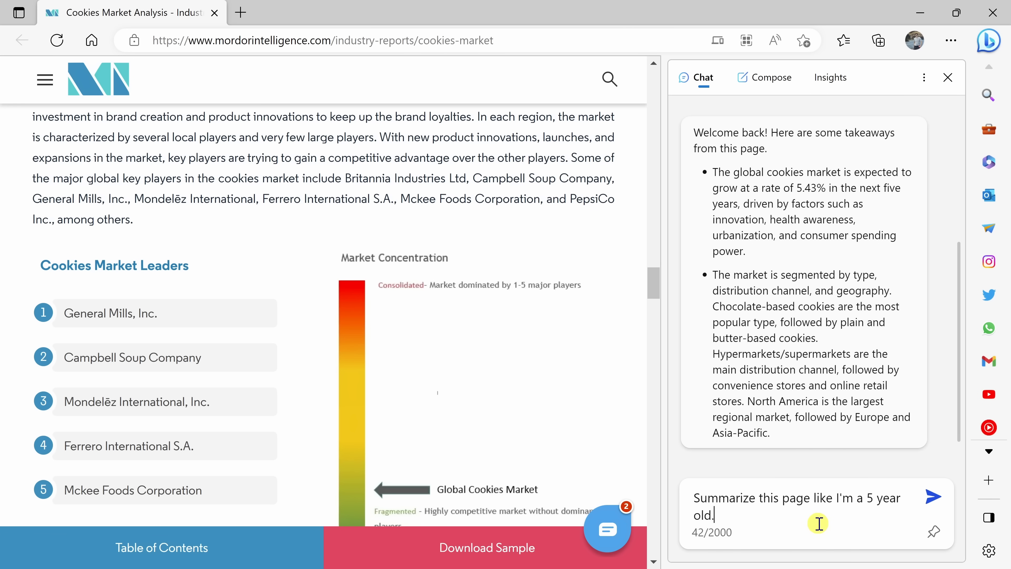
mouse_move(855, 505)
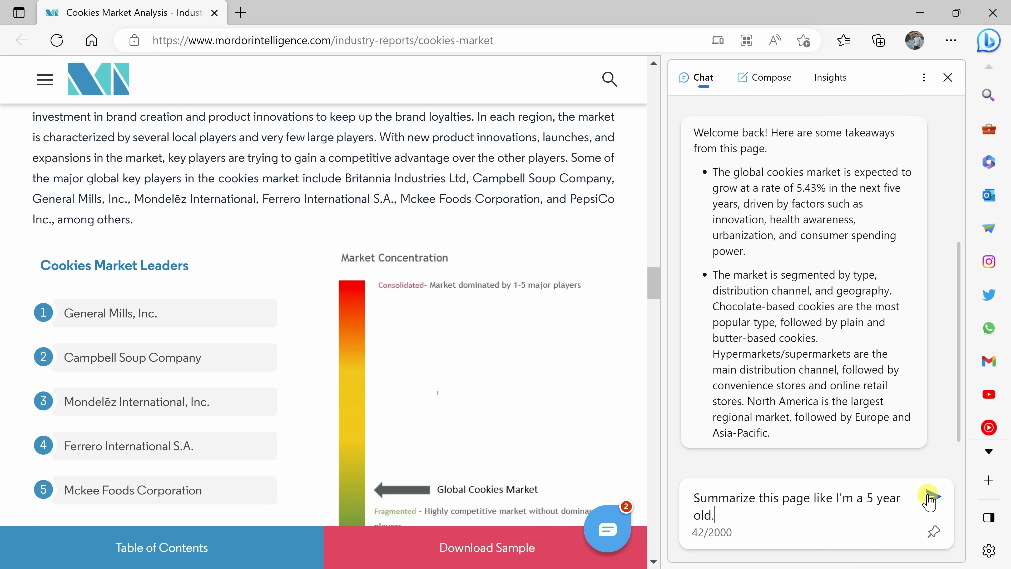
click(932, 496)
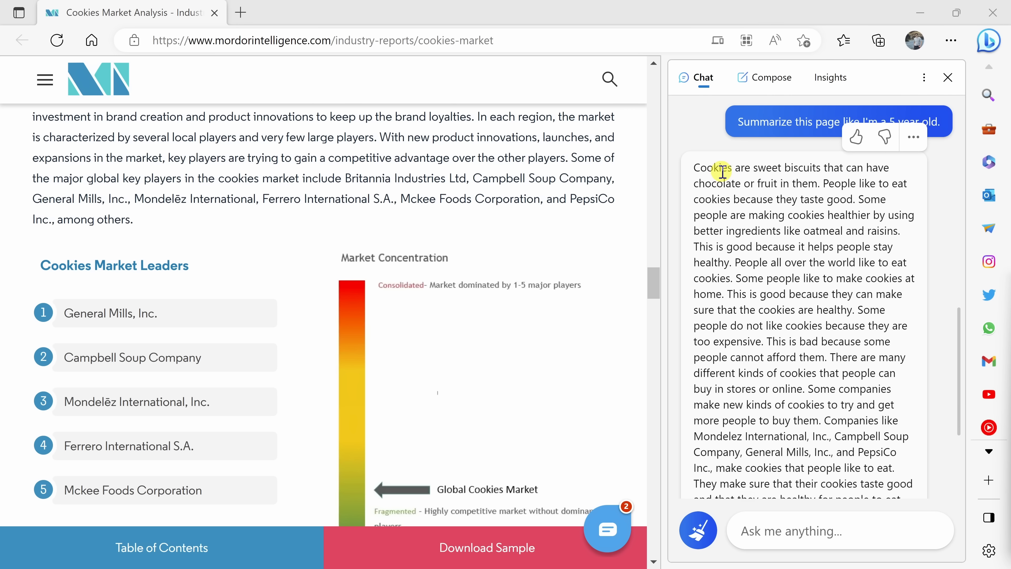
mouse_move(820, 215)
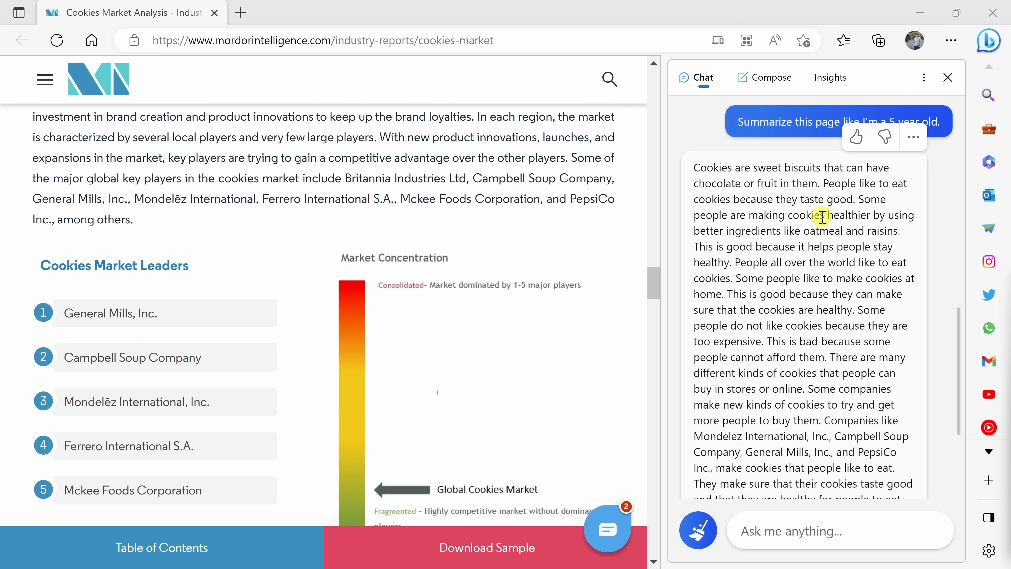
double_click(848, 215)
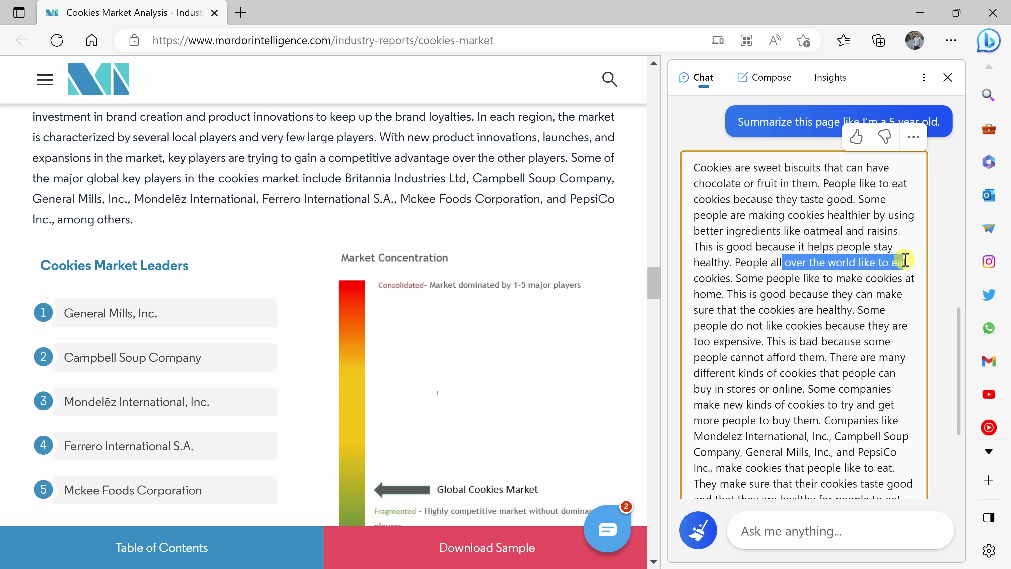
drag(905, 261, 896, 278)
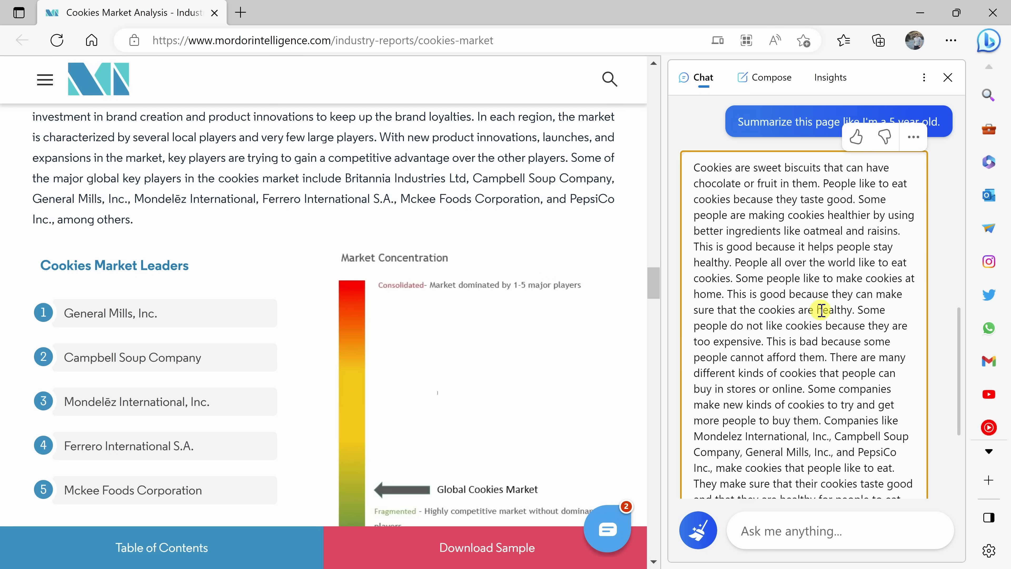
scroll(down, 3)
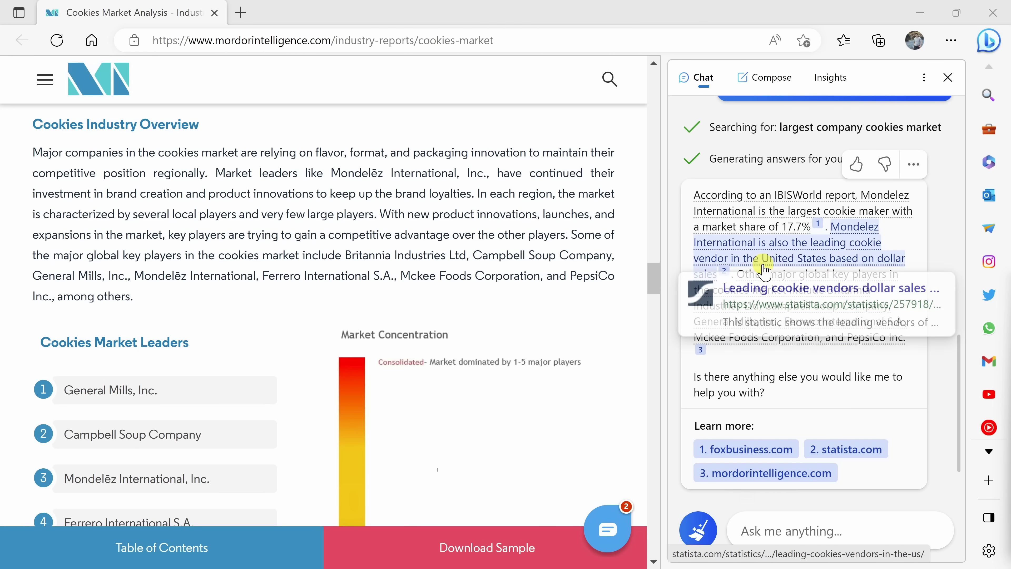
mouse_move(767, 203)
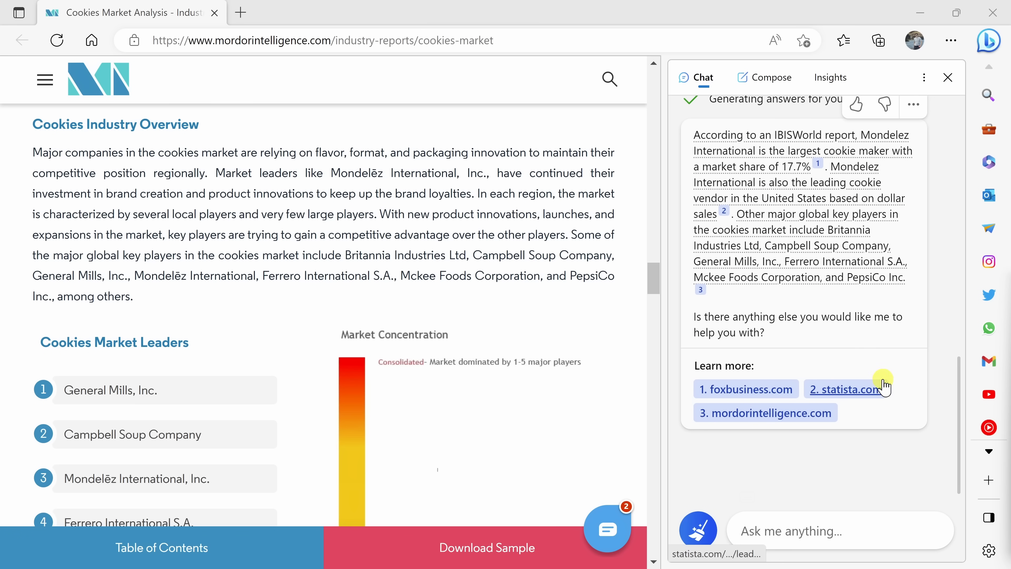
mouse_move(766, 413)
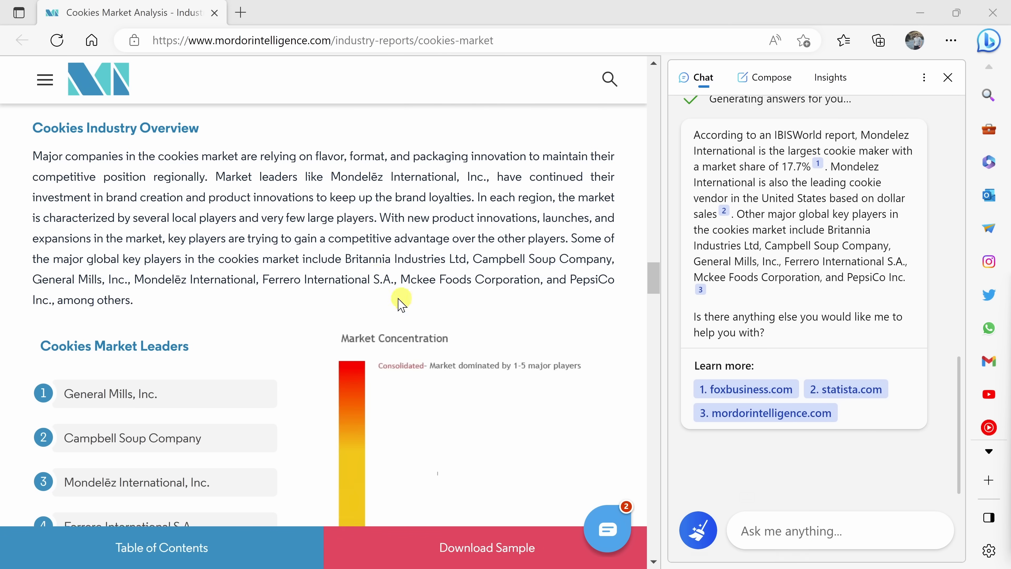
- Scroll the report to the Cookies Market Analysis section with the 5.43% CAGR sentence
scroll(down, 3)
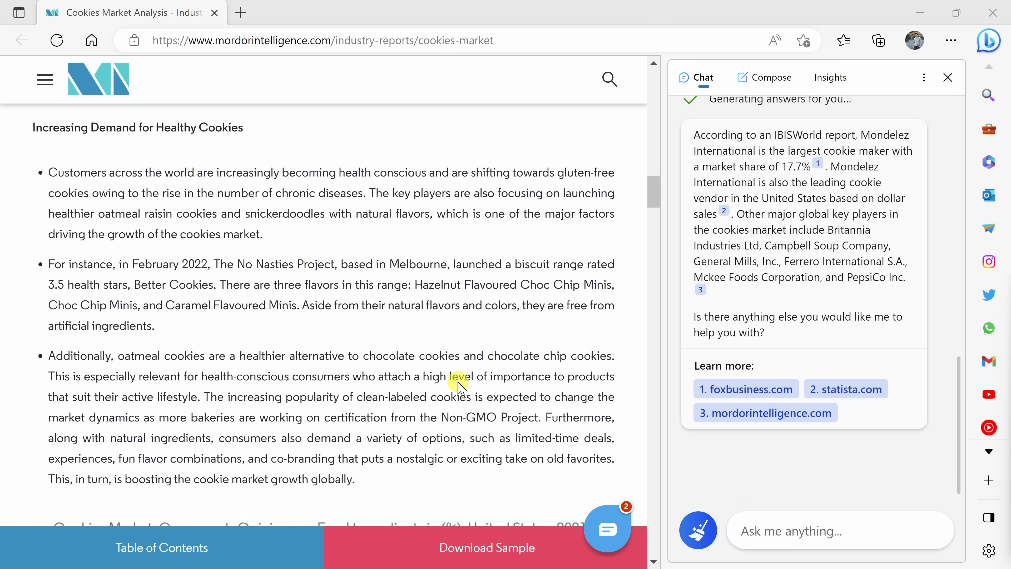
scroll(down, 3)
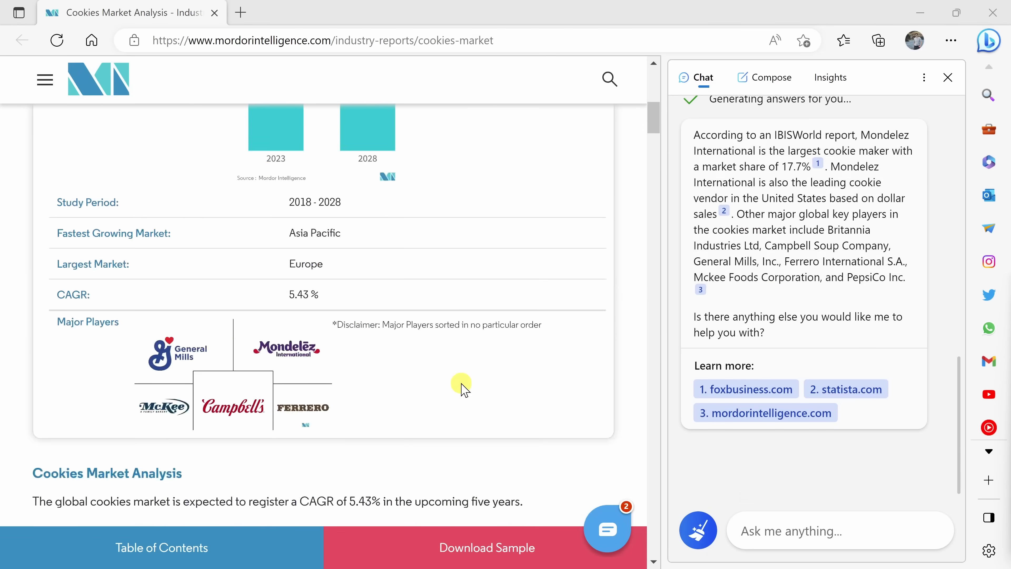
scroll(down, 3)
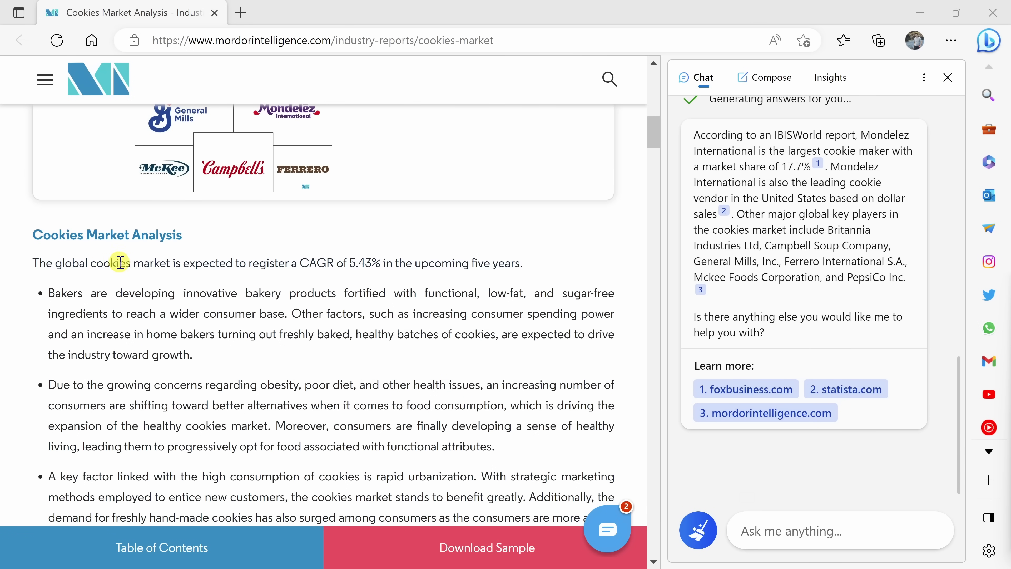
mouse_move(281, 270)
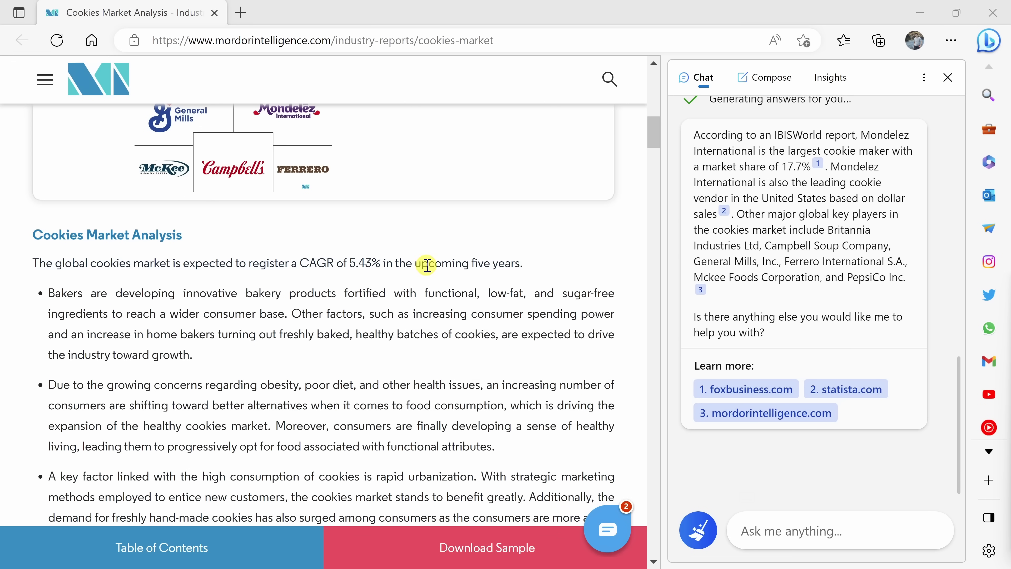
mouse_move(490, 264)
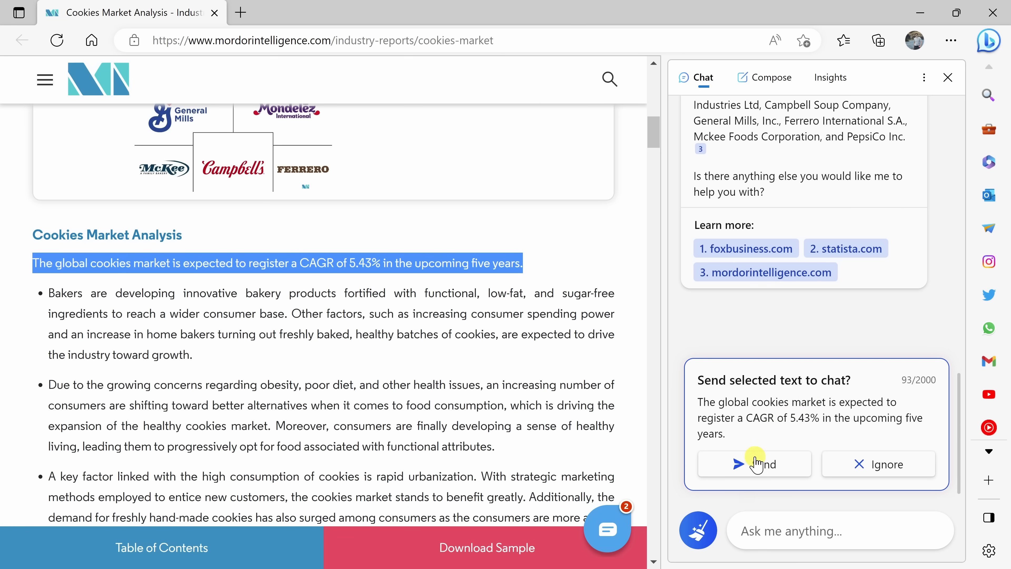
- Send the selected 5.43% CAGR sentence to the chat and have it explained
click(755, 463)
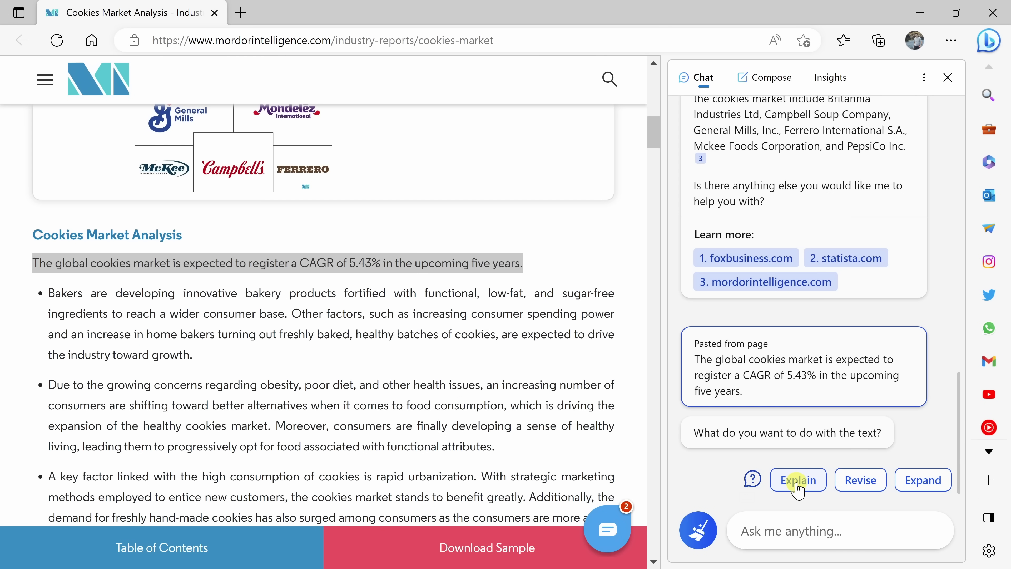
click(798, 480)
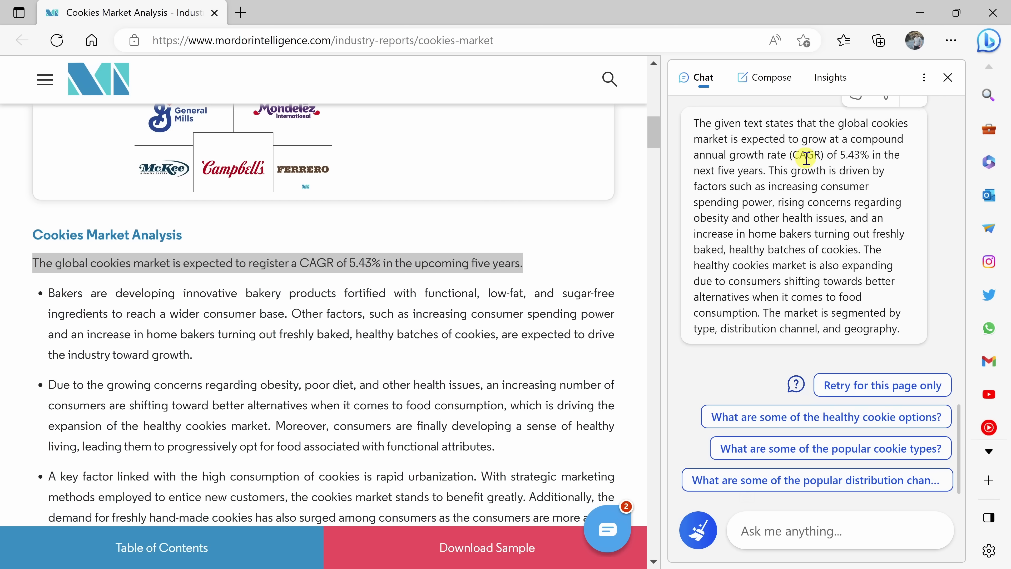
mouse_move(757, 161)
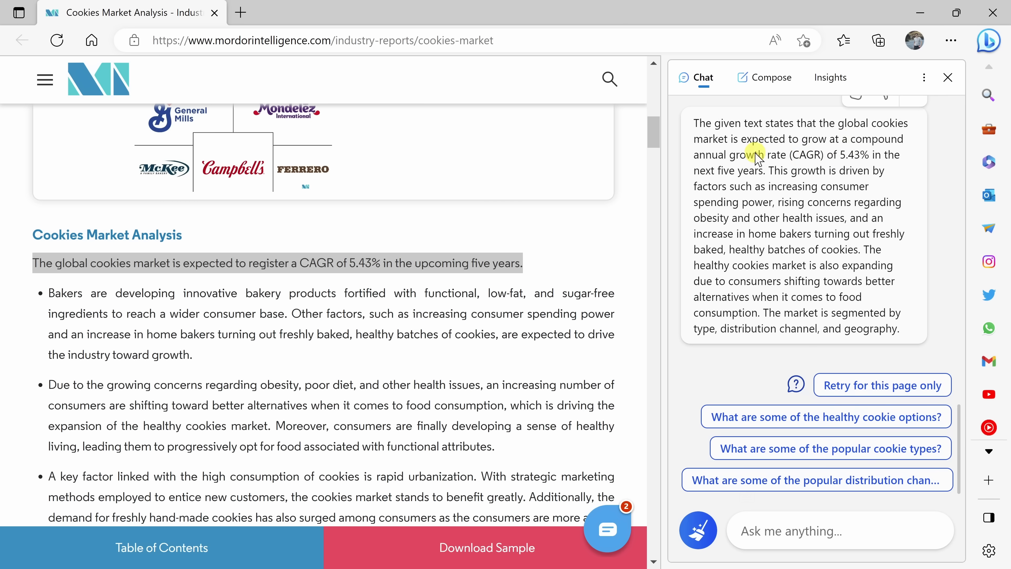
mouse_move(788, 155)
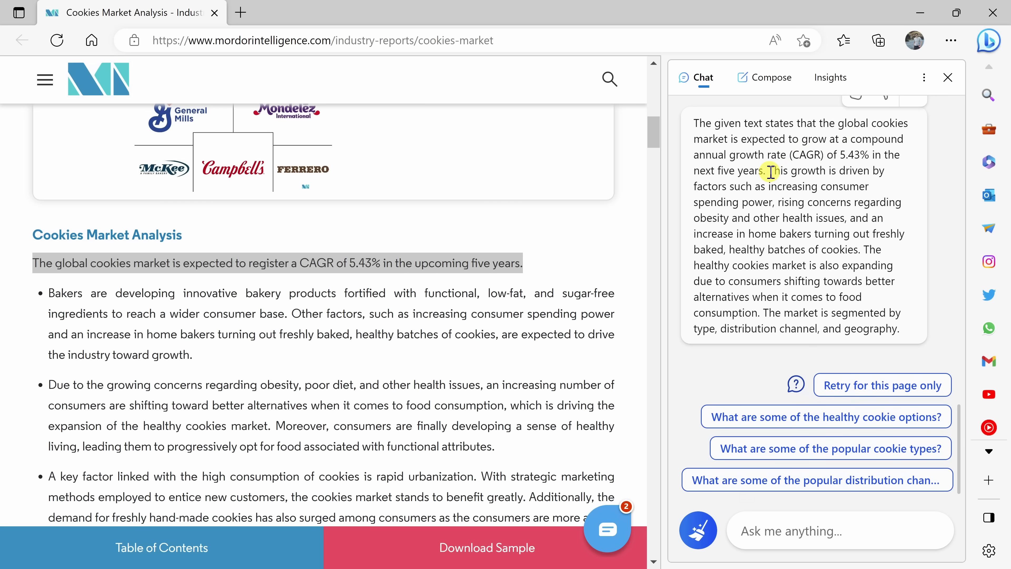
mouse_move(907, 339)
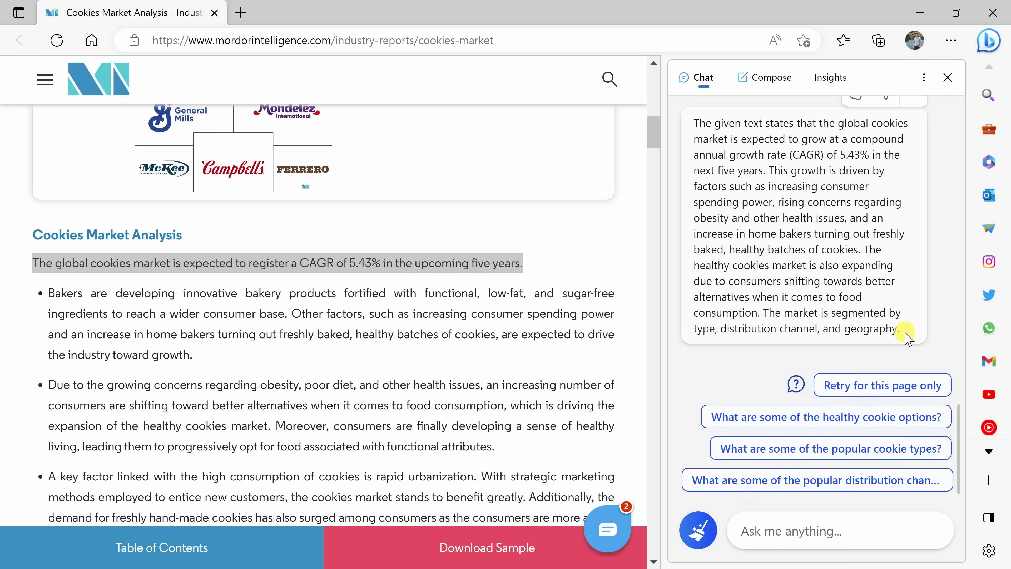
mouse_move(811, 282)
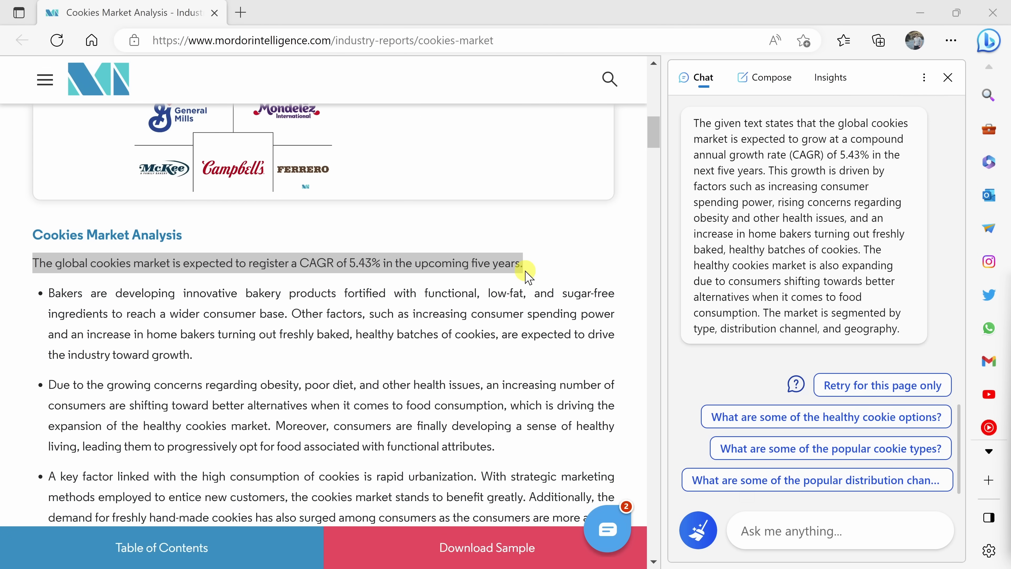
mouse_move(599, 235)
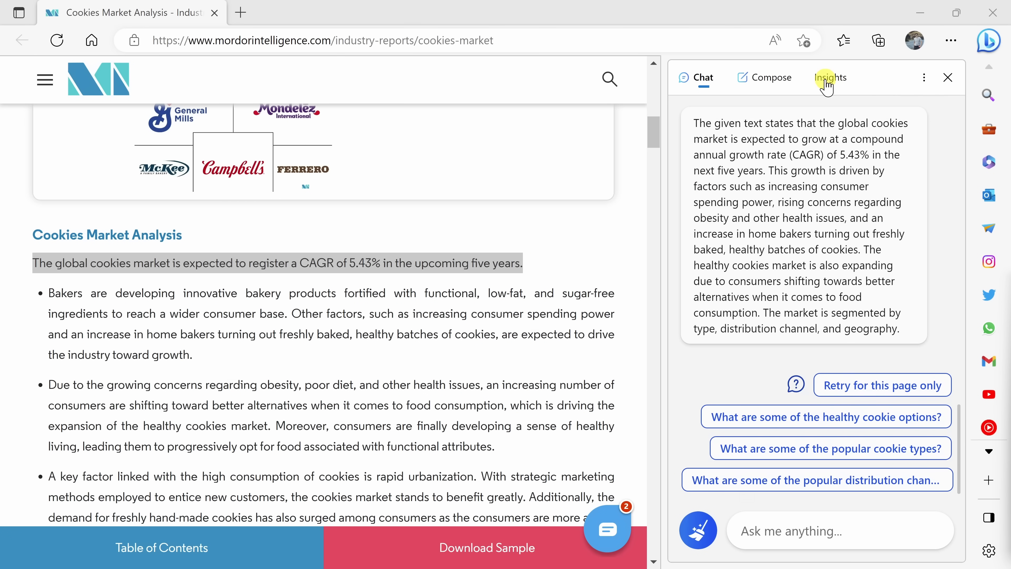
- Show the sidebar Insights Q&A on why the cookie market is growing
click(830, 77)
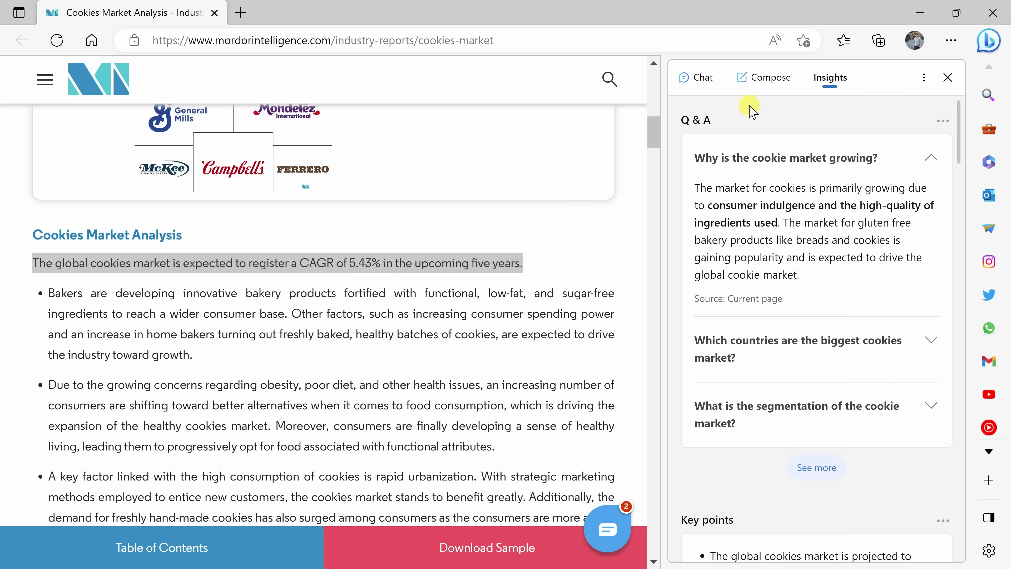
mouse_move(736, 125)
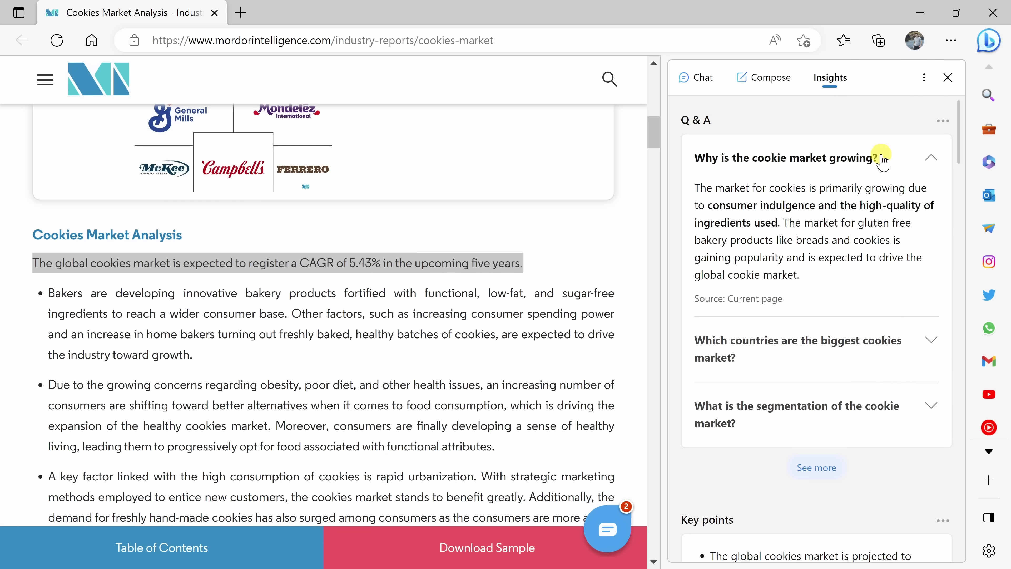
scroll(down, 3)
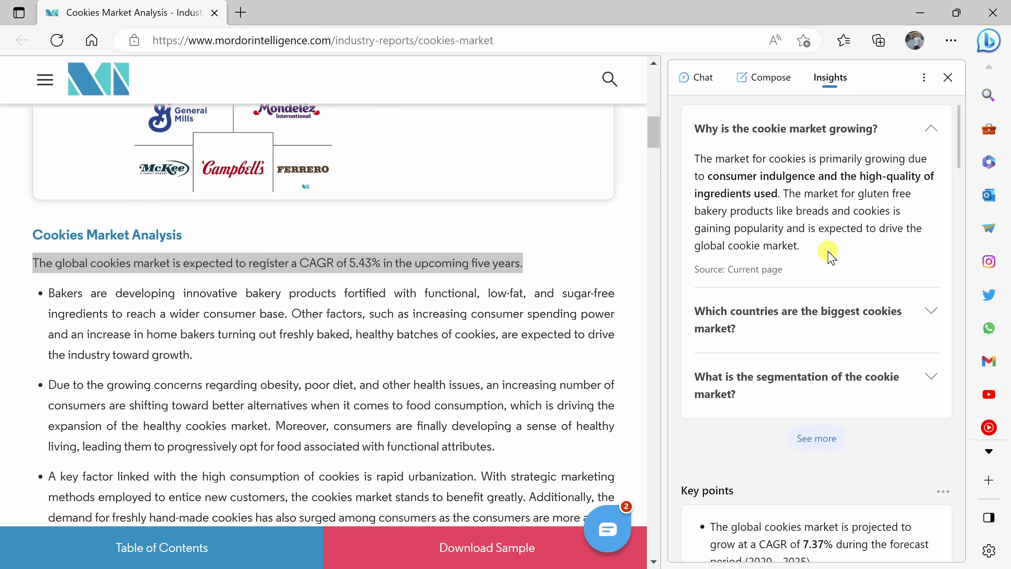
scroll(down, 3)
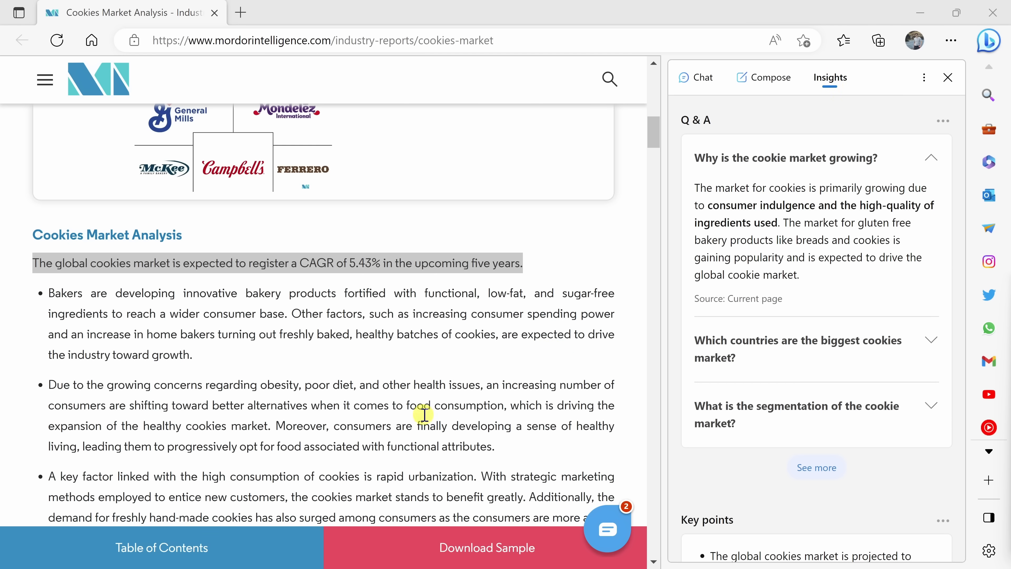
mouse_move(483, 135)
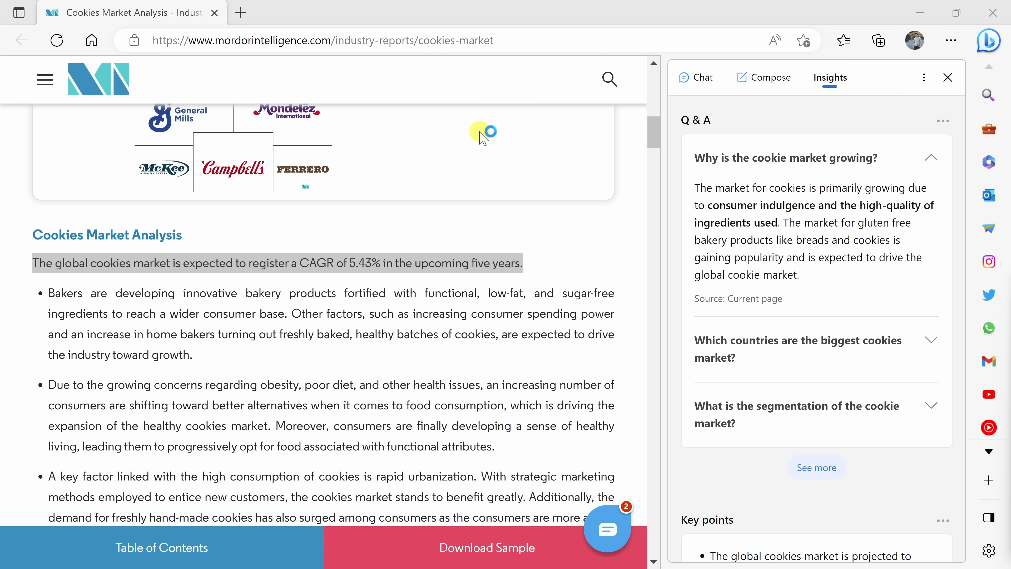
mouse_move(577, 326)
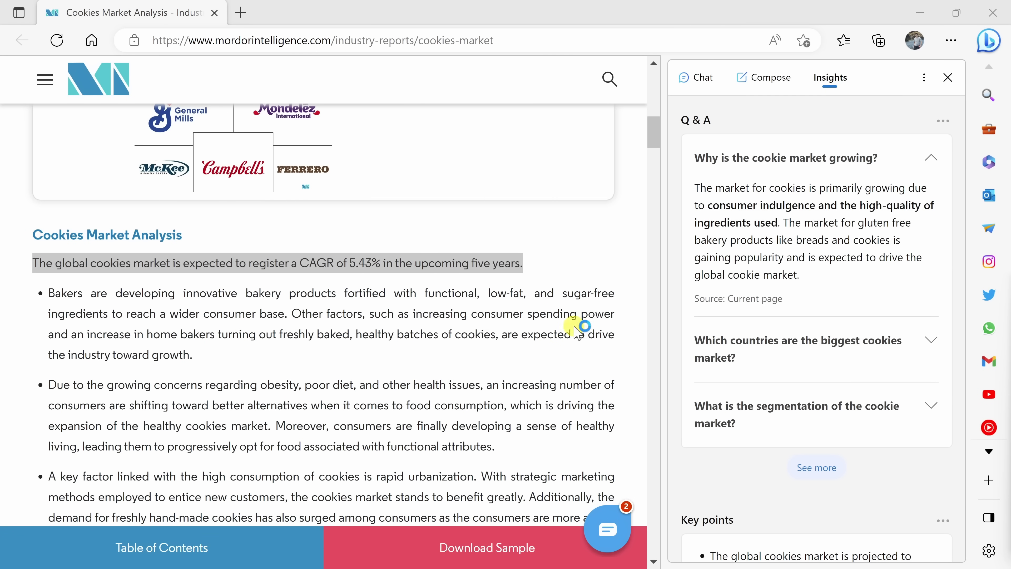
mouse_move(600, 217)
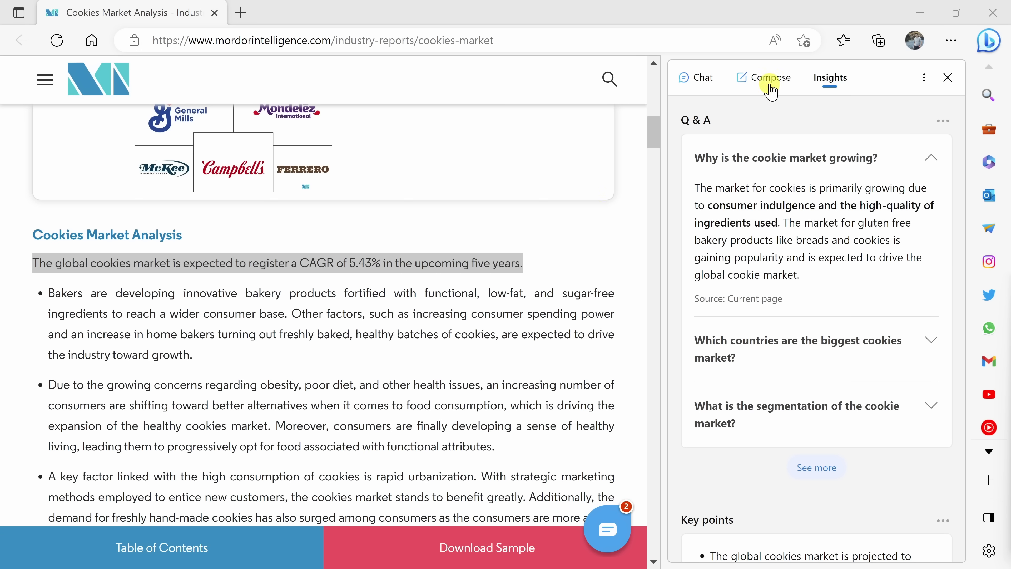
mouse_move(771, 87)
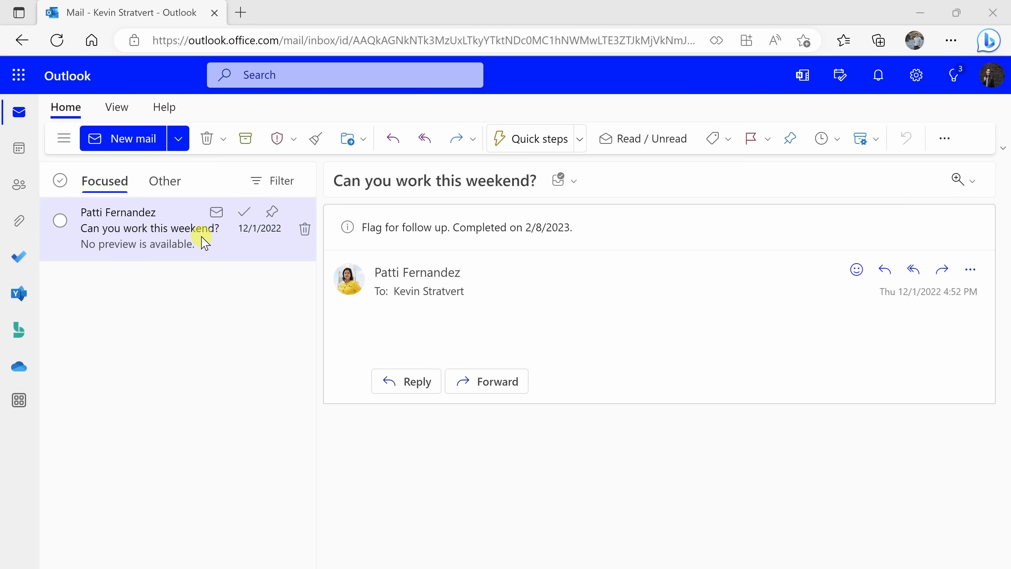
mouse_move(119, 221)
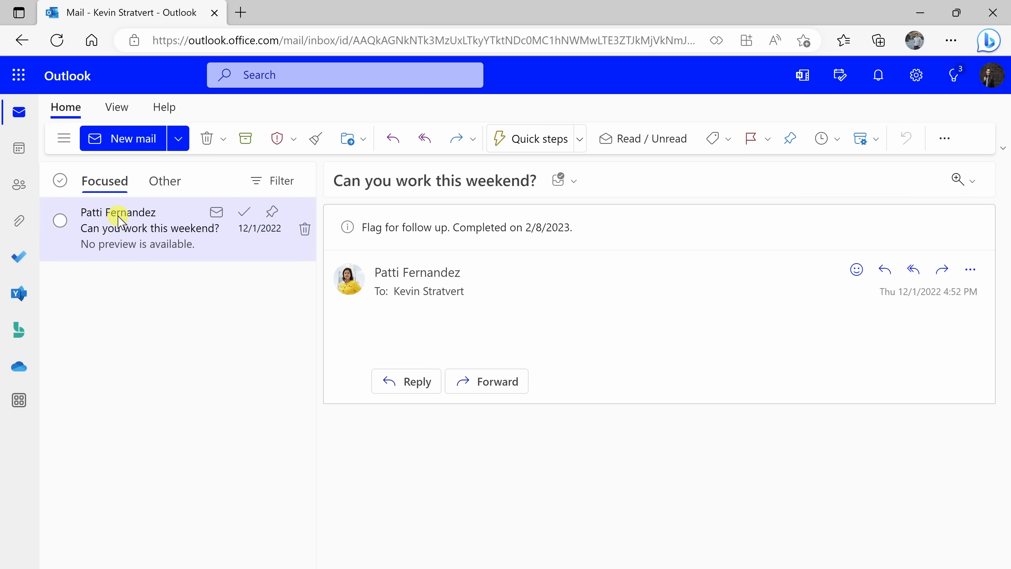
mouse_move(119, 212)
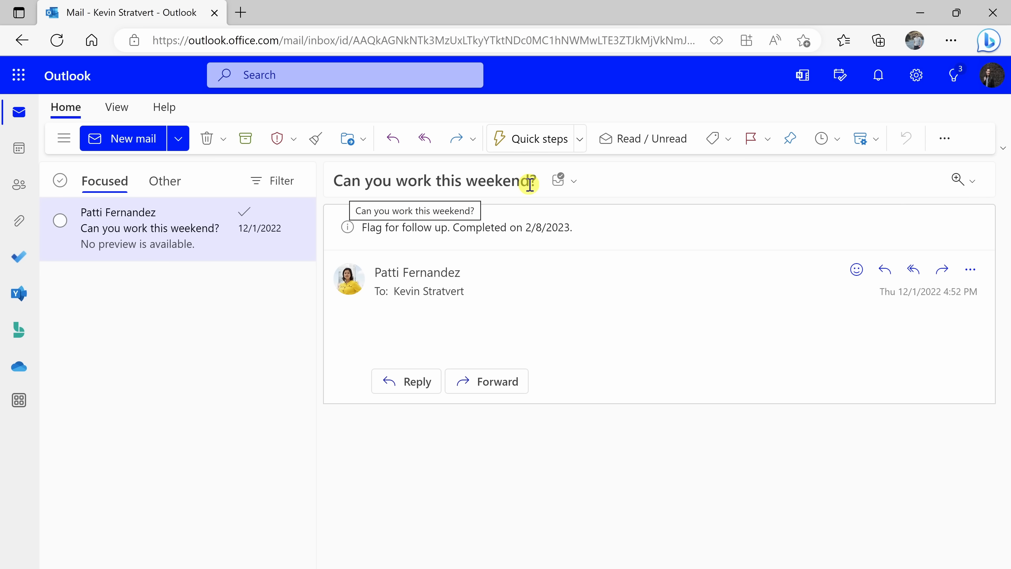
mouse_move(533, 179)
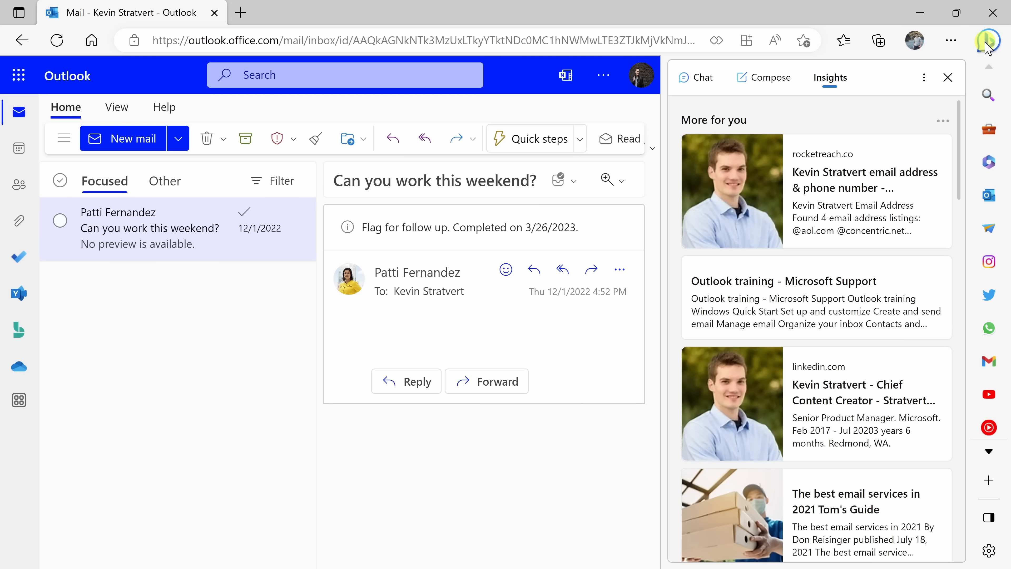
- Enter a Compose prompt asking for a response that you can't work the weekend for your boss
click(769, 77)
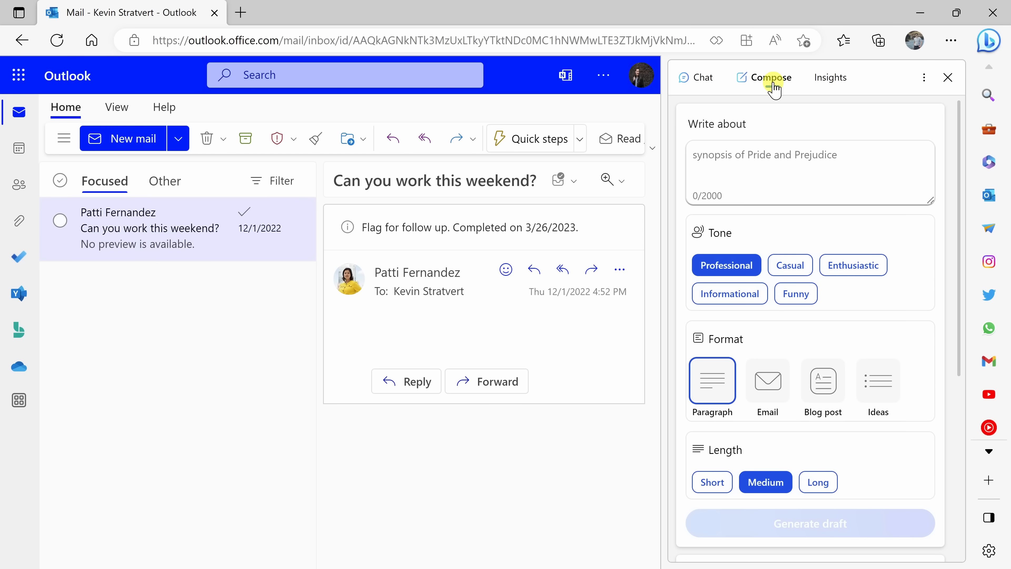
mouse_move(761, 106)
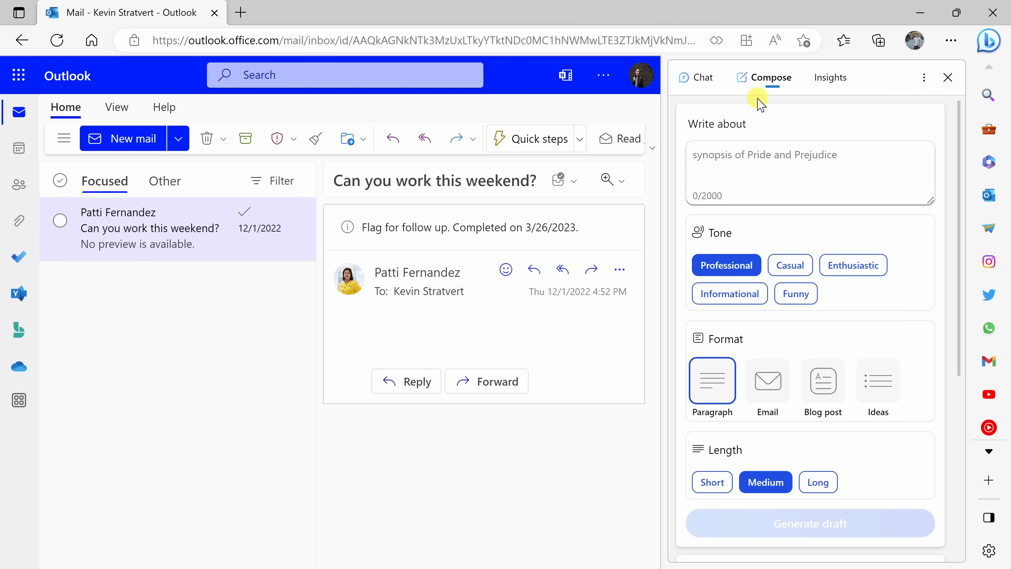
click(741, 165)
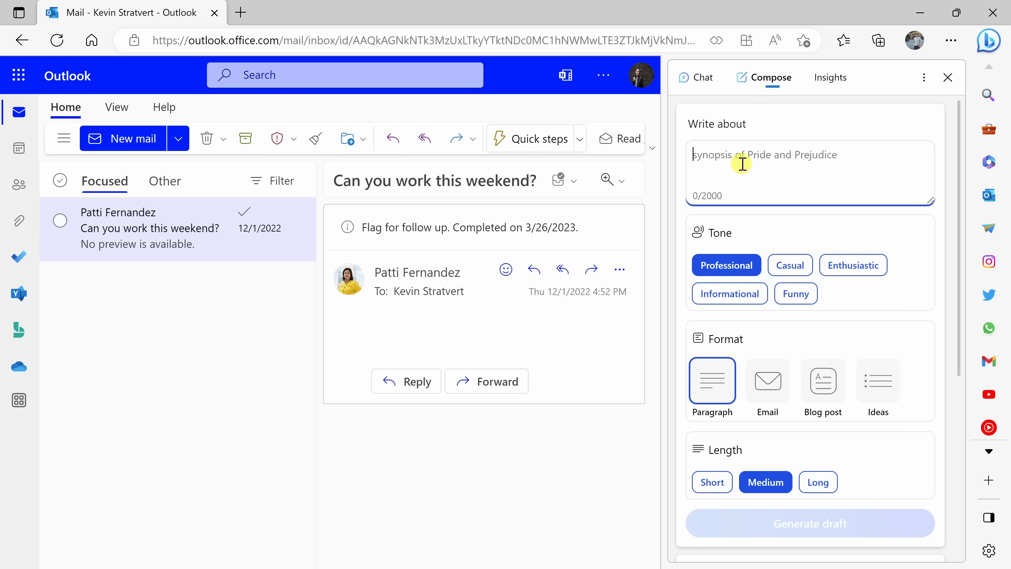
text(My boss wants me to work on the weekend, but I don't want to. Write a response to my boss that is funny and makes her understand why I can't make it.)
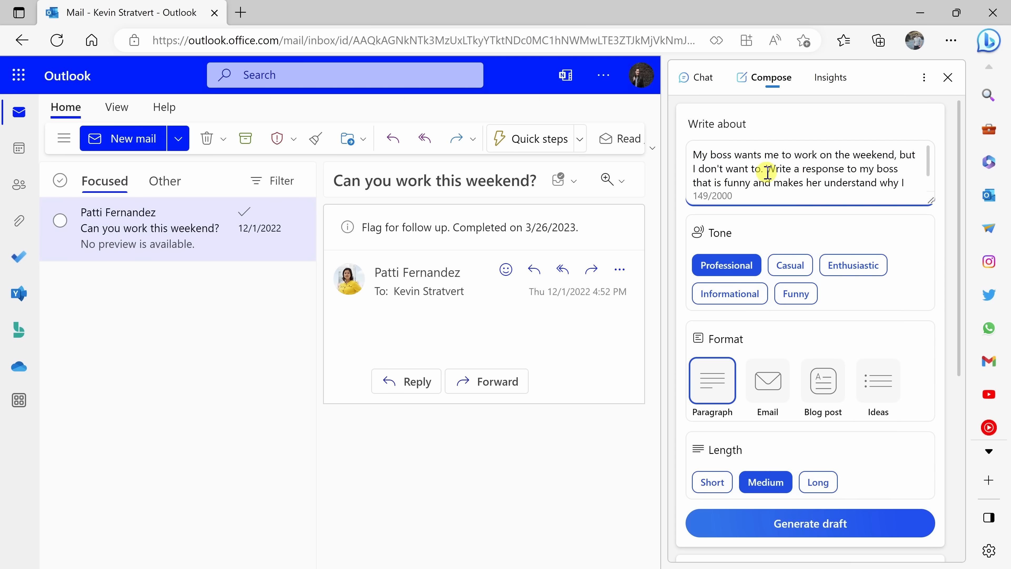
text(can't make it.)
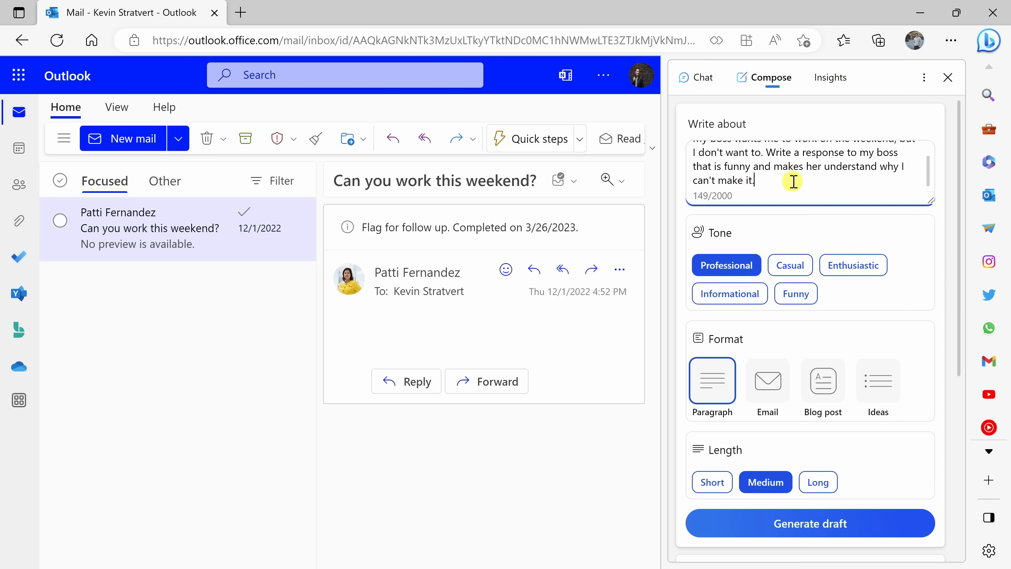
mouse_move(787, 180)
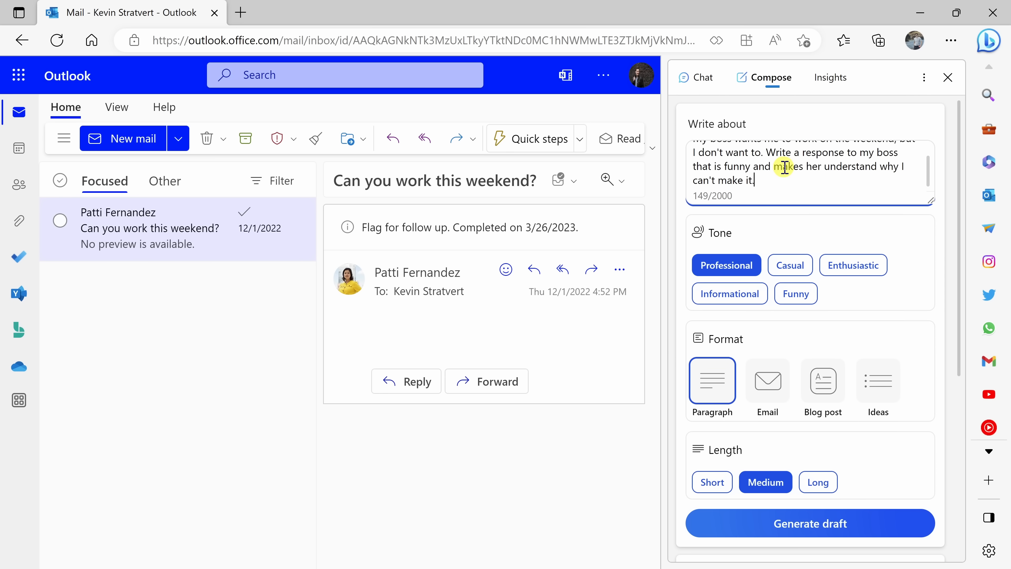
- Set the draft to Funny tone and Email format
scroll(down, 3)
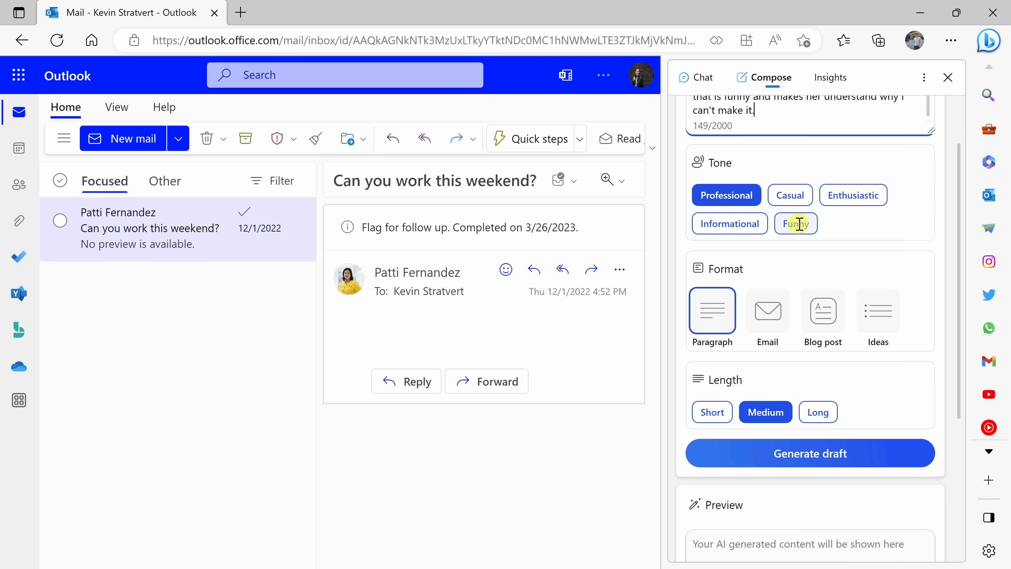
click(796, 224)
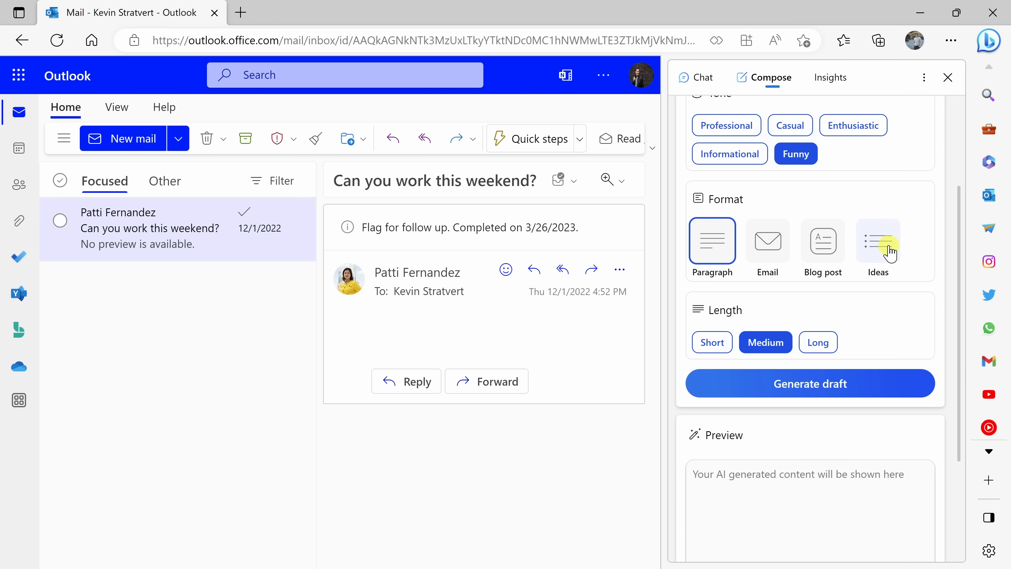
mouse_move(766, 244)
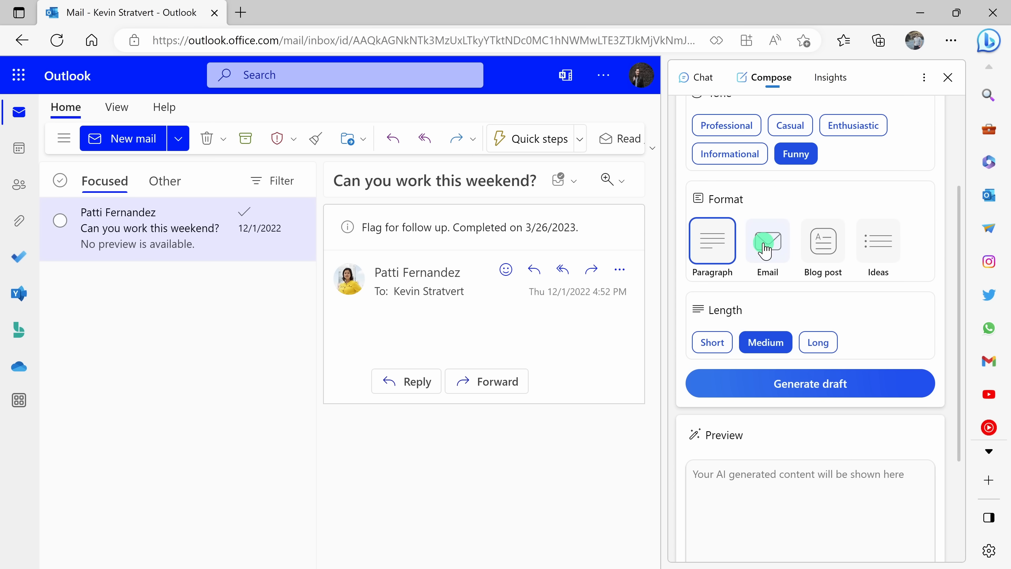
click(767, 243)
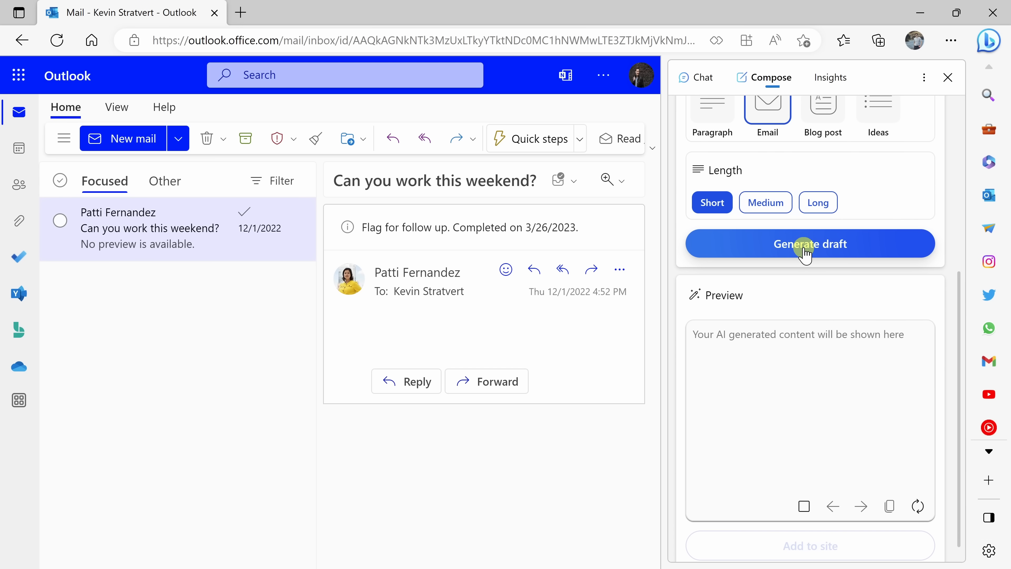
- Generate the funny 'weekenditis' excuse email and read through its preview
click(810, 244)
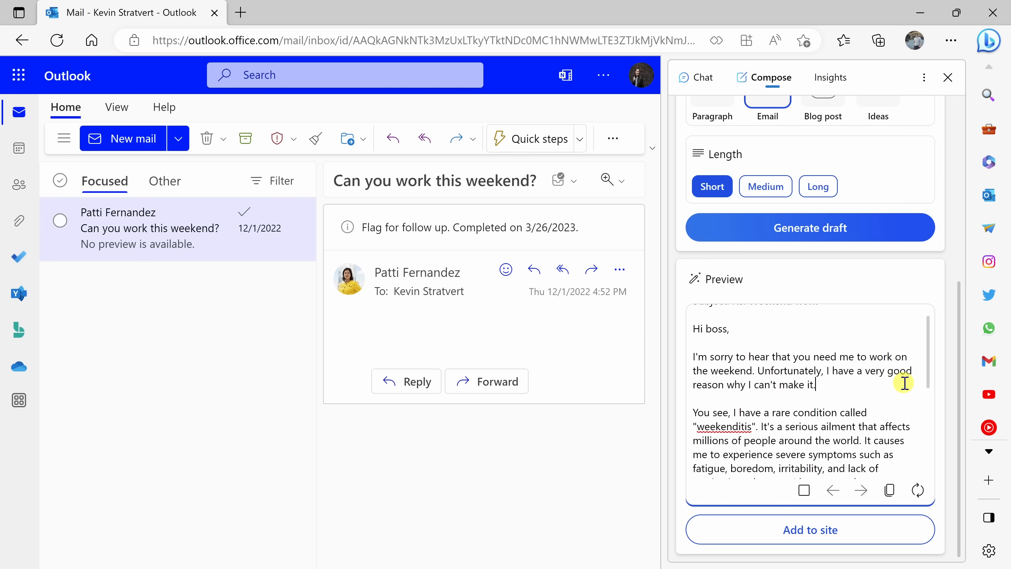
scroll(down, 3)
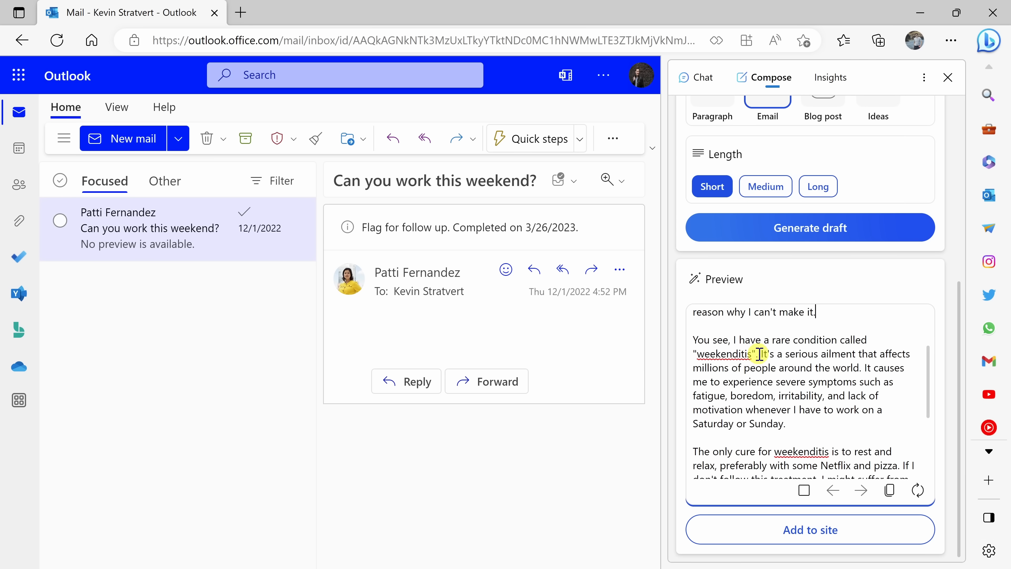
mouse_move(837, 367)
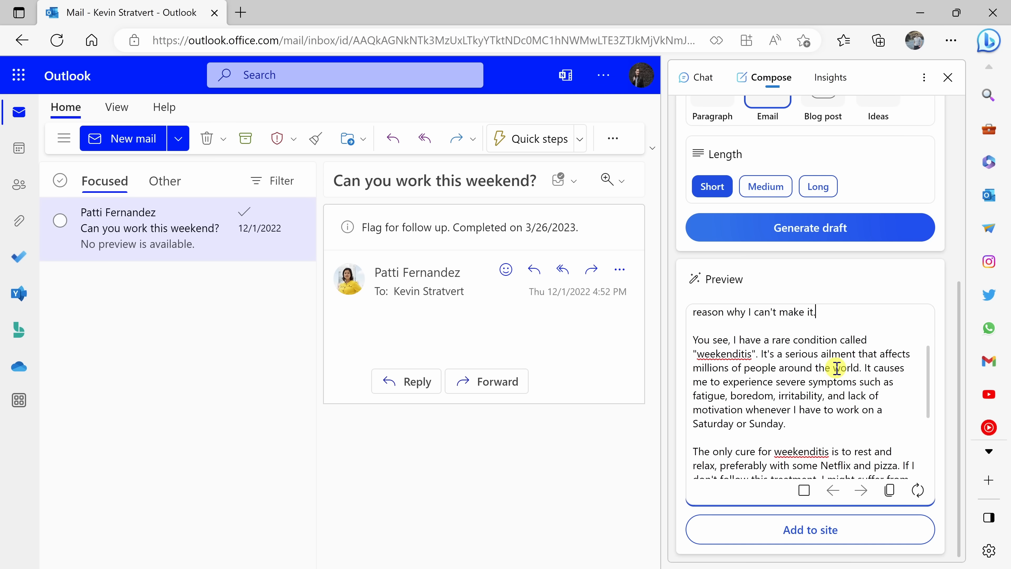
scroll(down, 3)
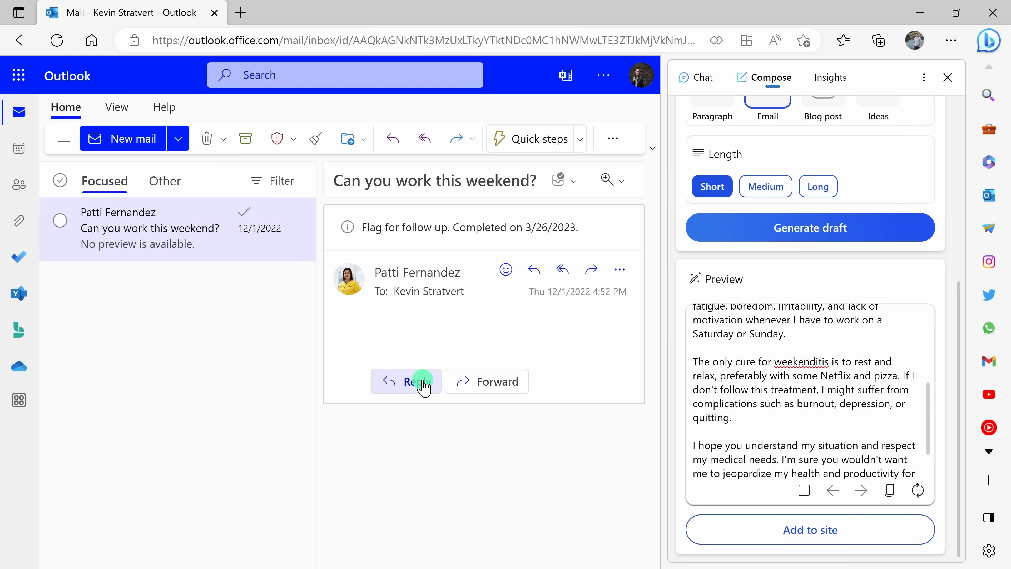
- Reply to the 'Can you work this weekend?' email with the generated weekenditis draft inserted
click(406, 381)
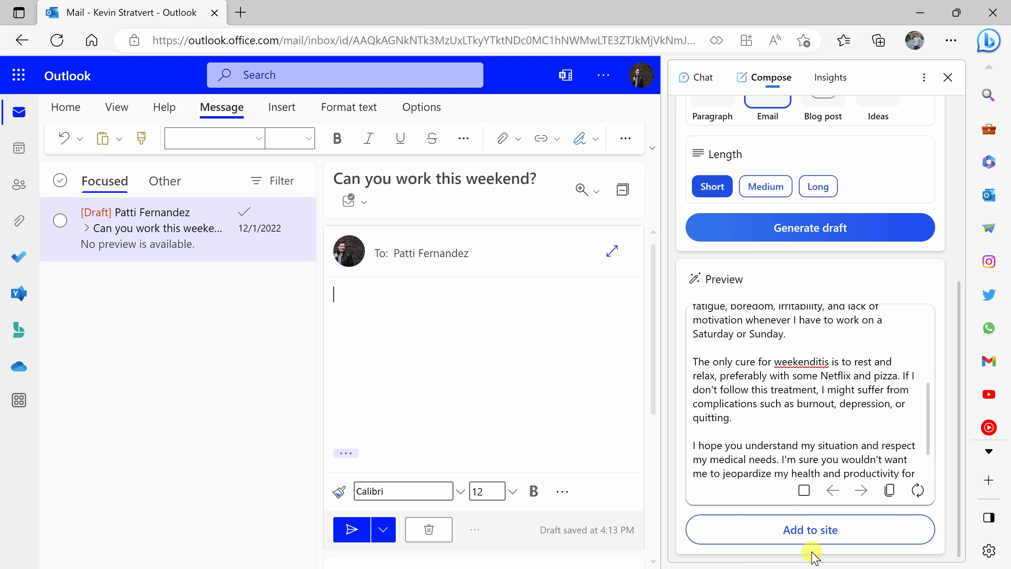
click(809, 530)
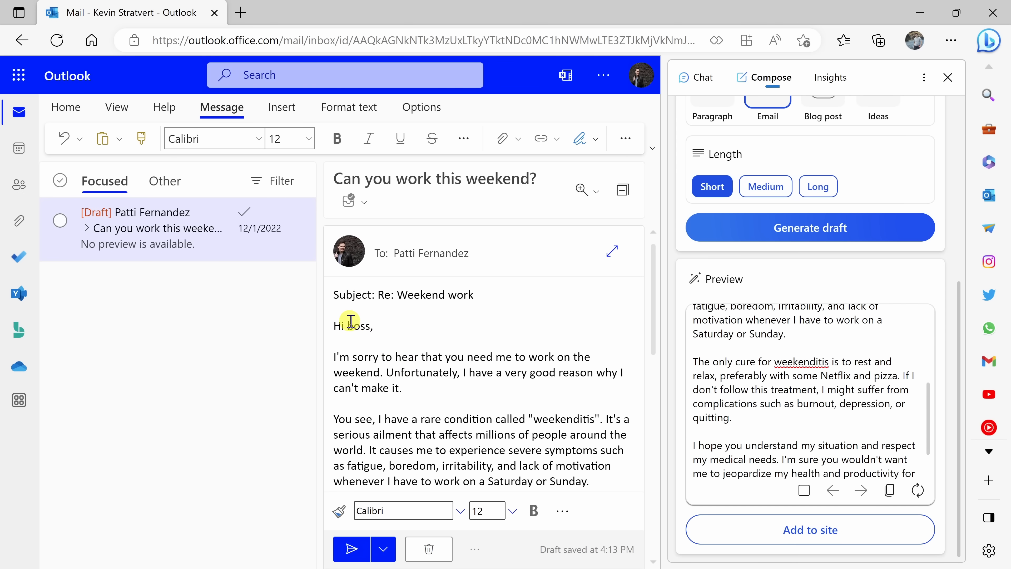
double_click(358, 325)
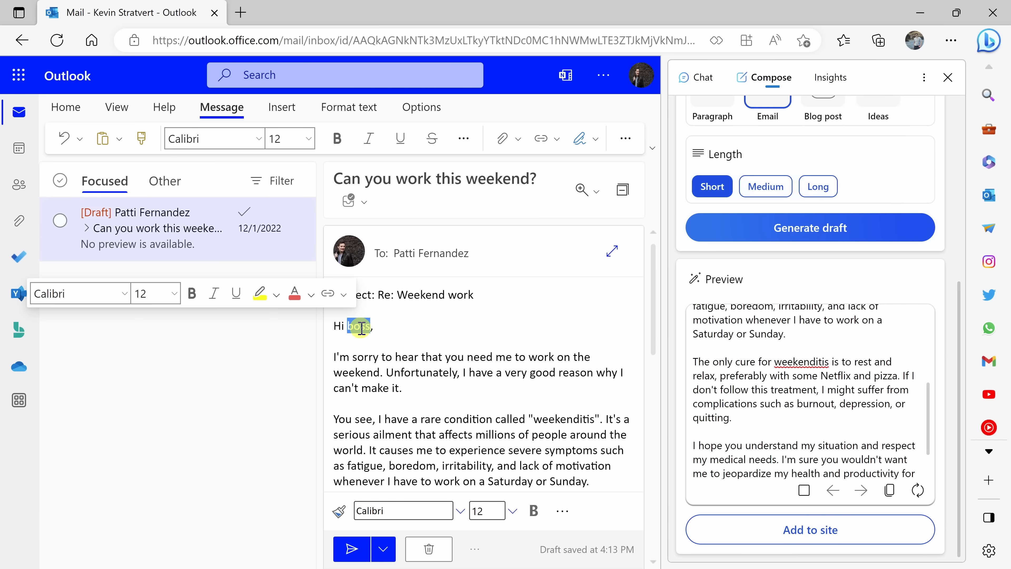
scroll(down, 3)
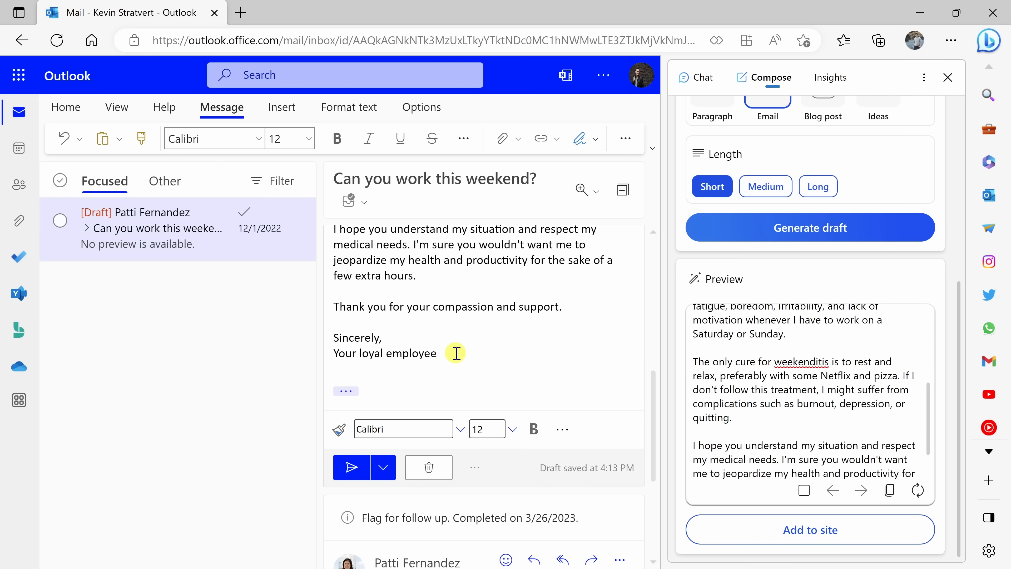
scroll(down, 3)
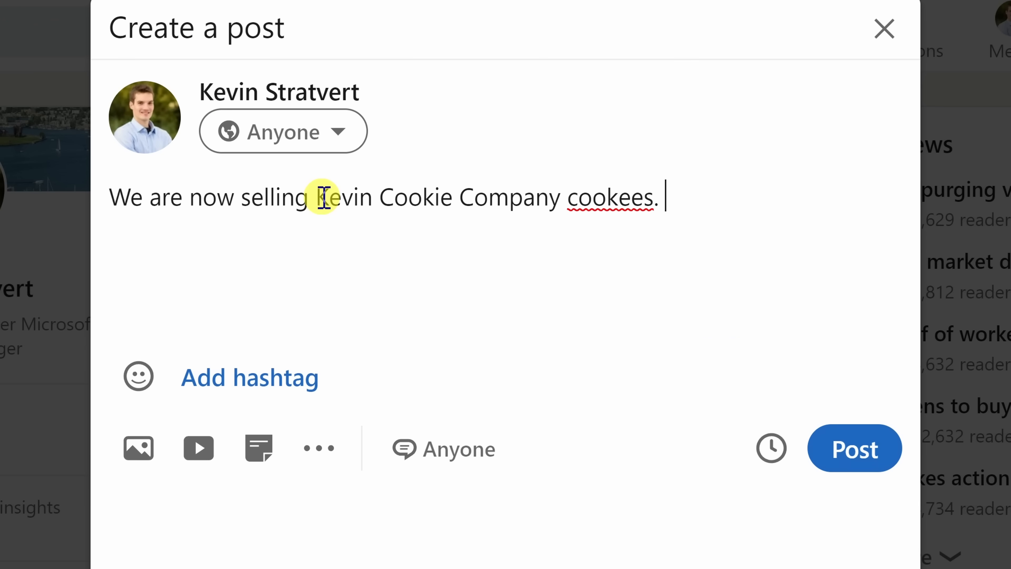
mouse_move(431, 232)
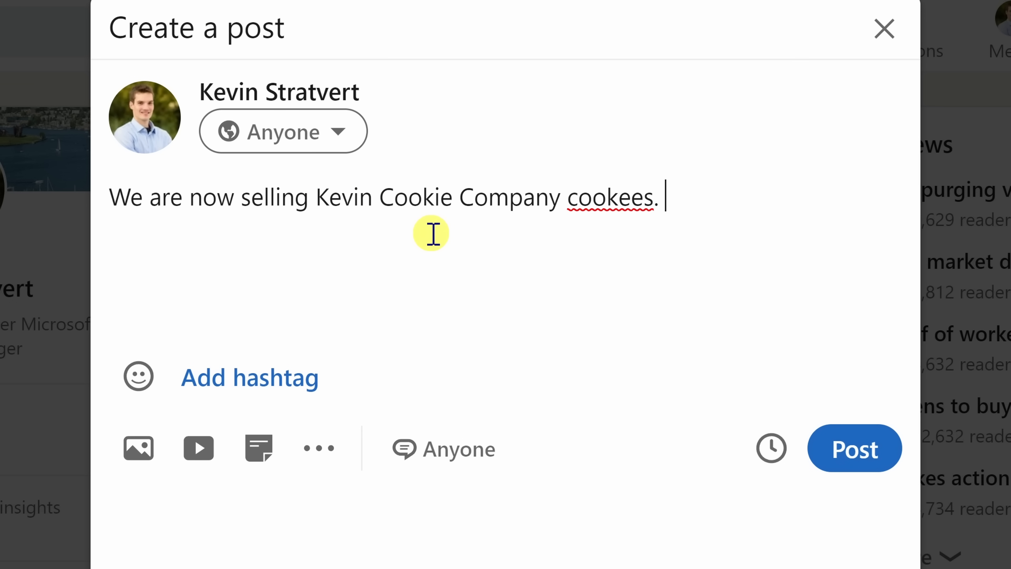
mouse_move(538, 217)
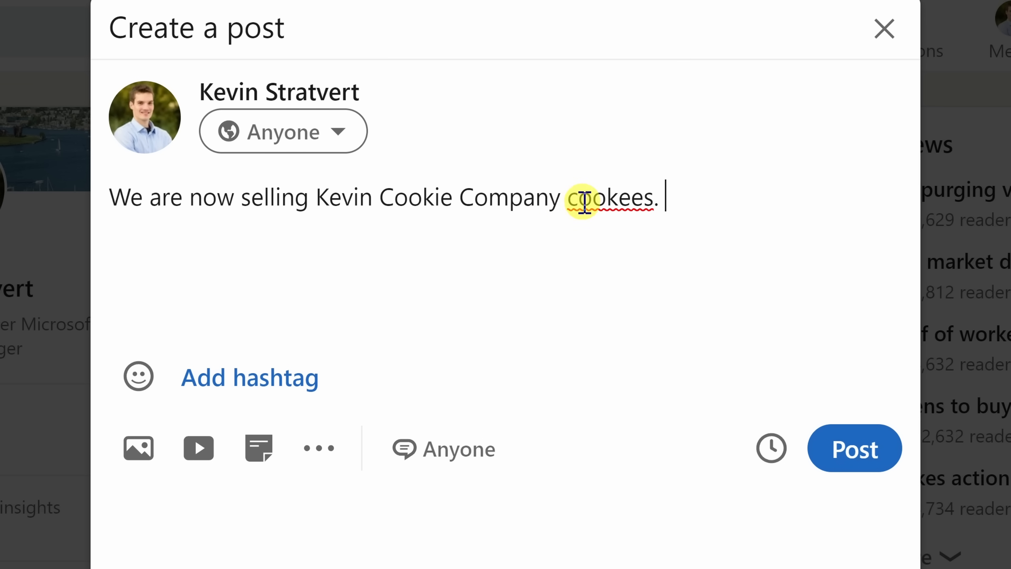
- Fix 'cookees' to 'cookies' and add that cookies can be ordered on the website, ending 'Enjoy the most delicious cookies in the world.'
right_click(592, 198)
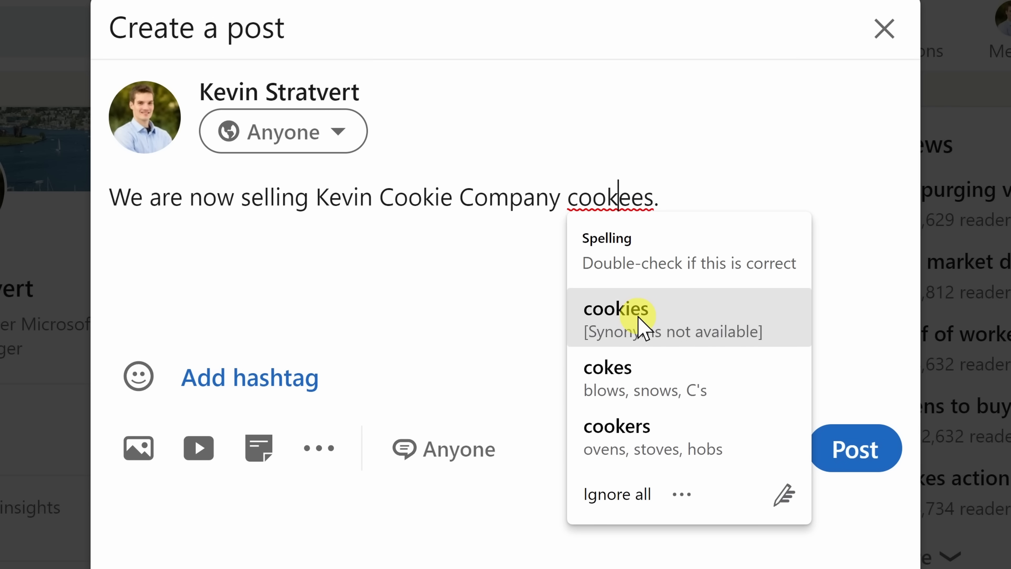
click(615, 308)
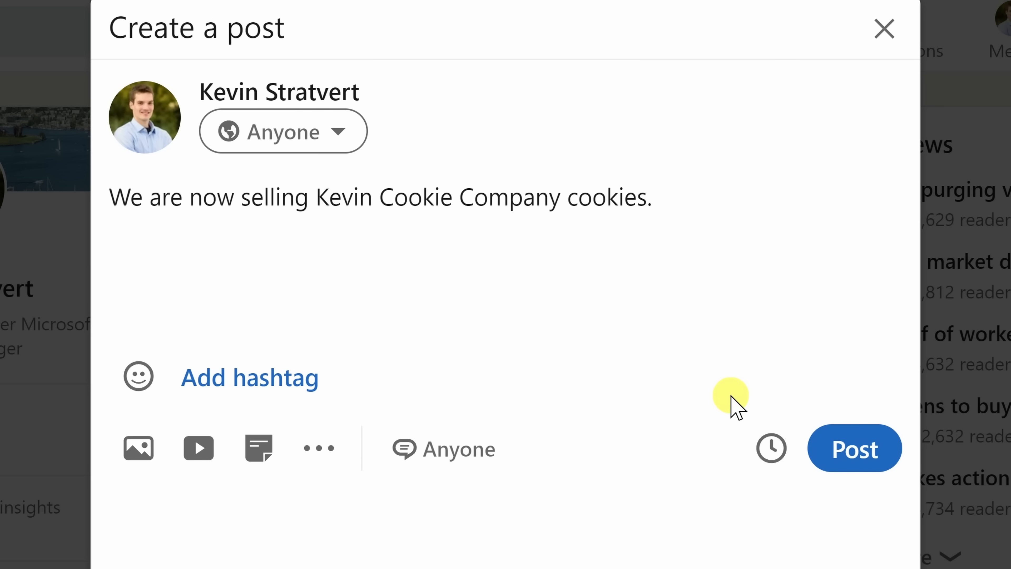
text(You can now)
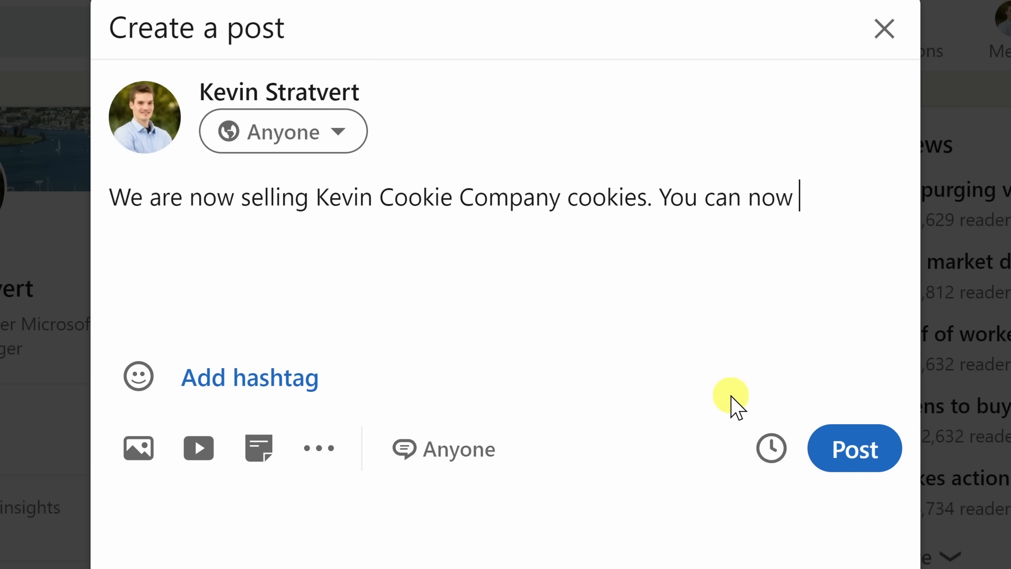
text(order cookies at)
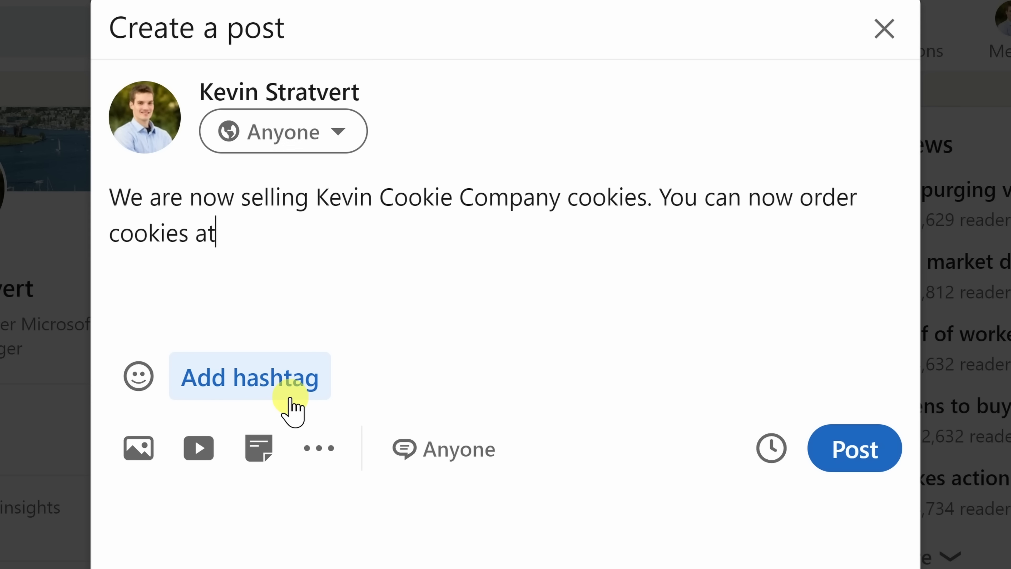
text(our website.)
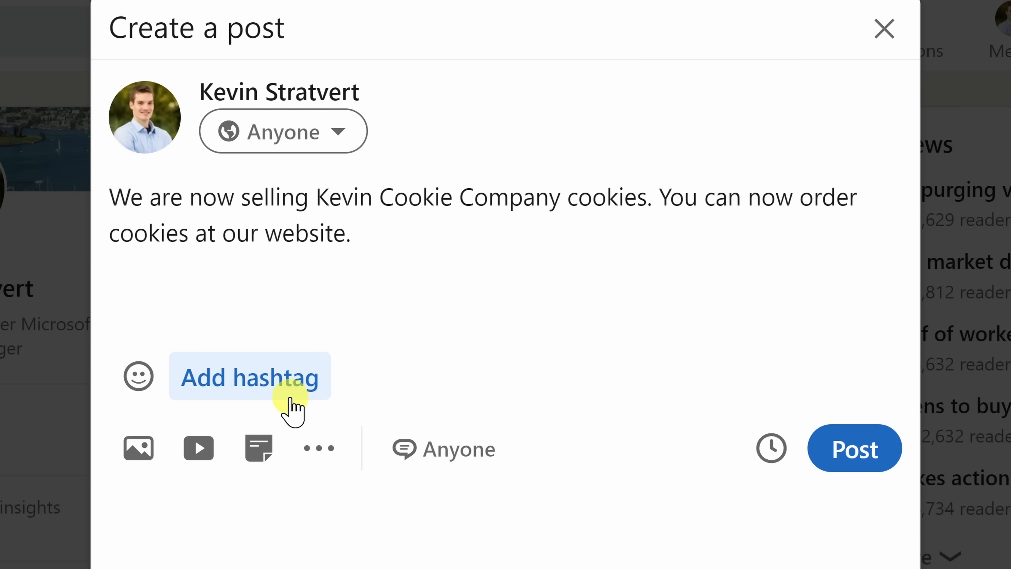
text(Enjoy the)
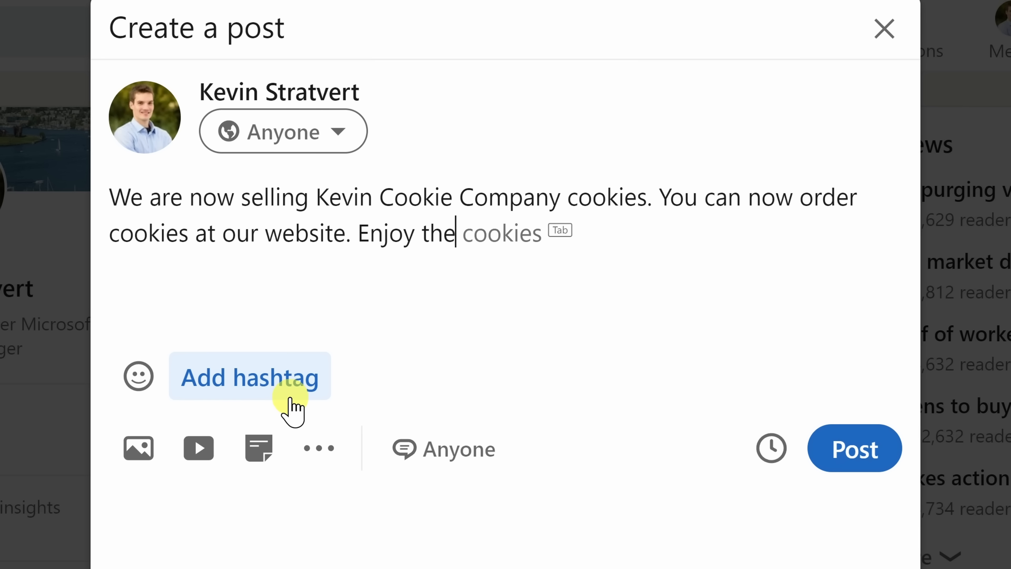
text(most d)
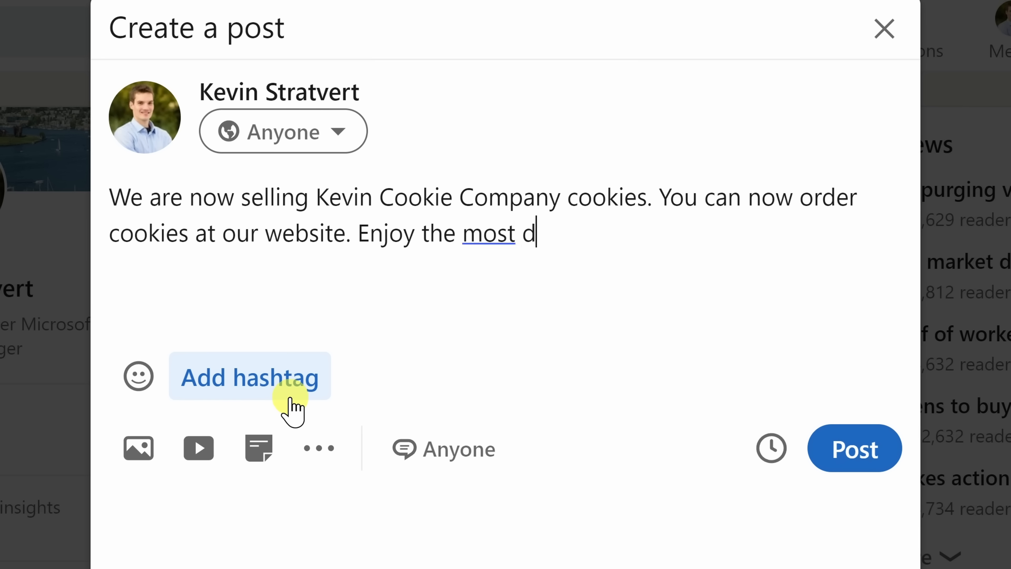
text(elicious cookies)
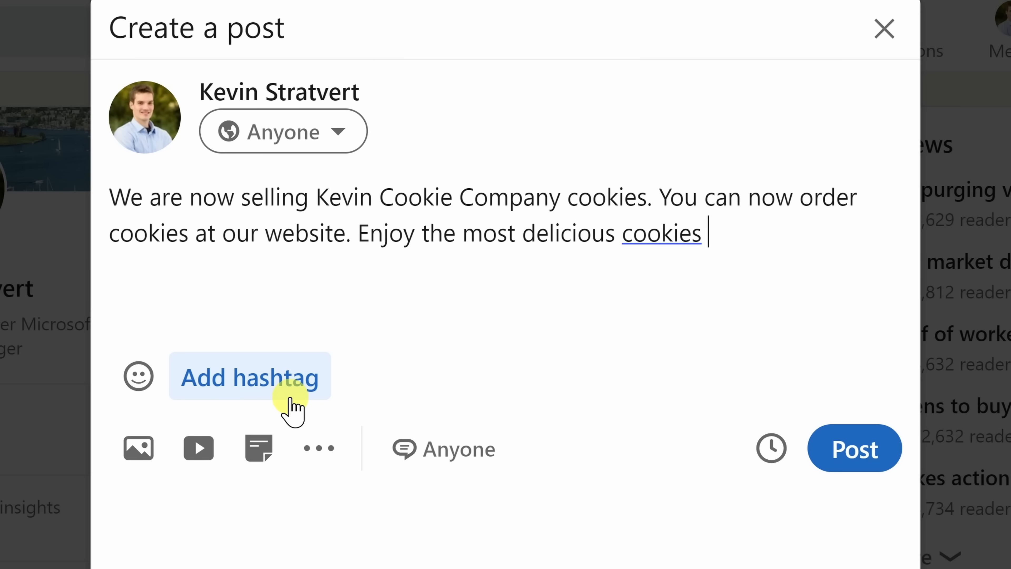
text(in the world.)
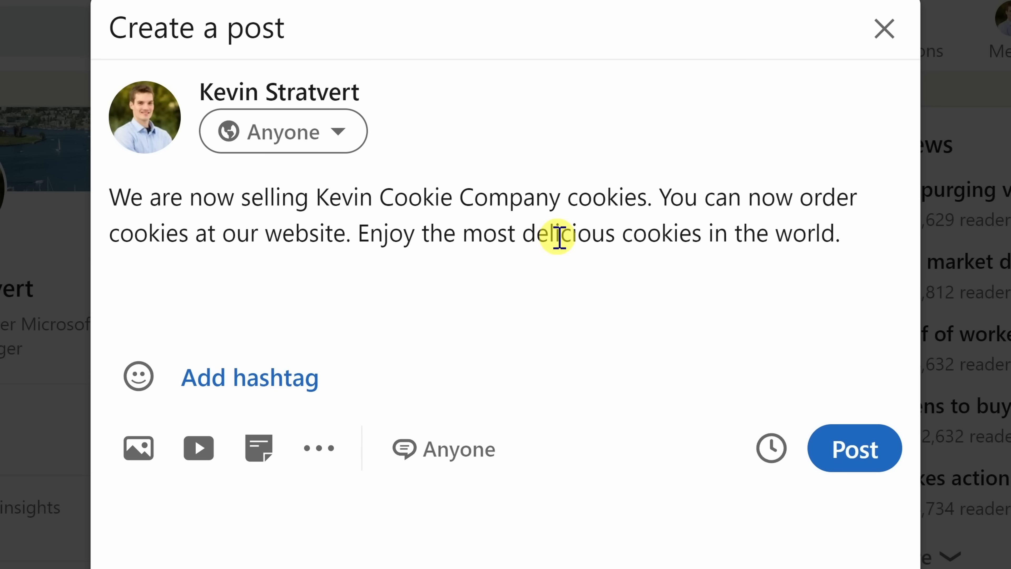
- Select the phrase 'delicious cookies in the world' in the post draft
double_click(556, 233)
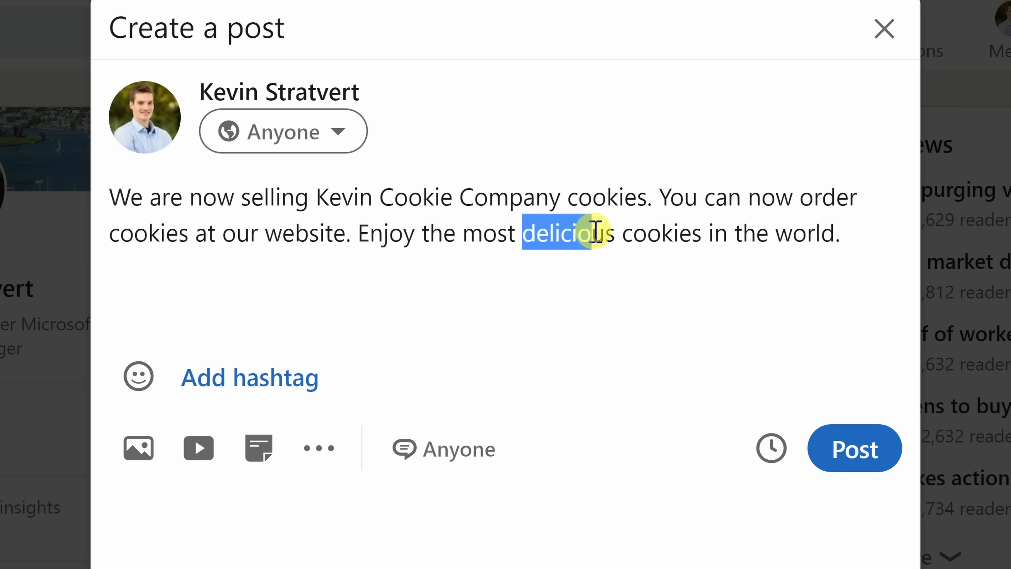
drag(587, 233, 835, 233)
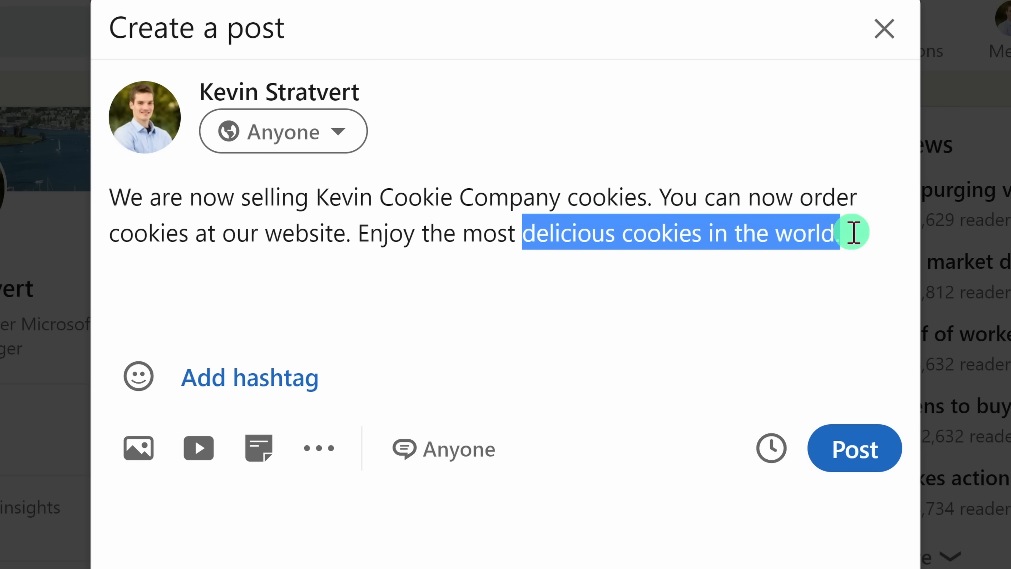
click(838, 233)
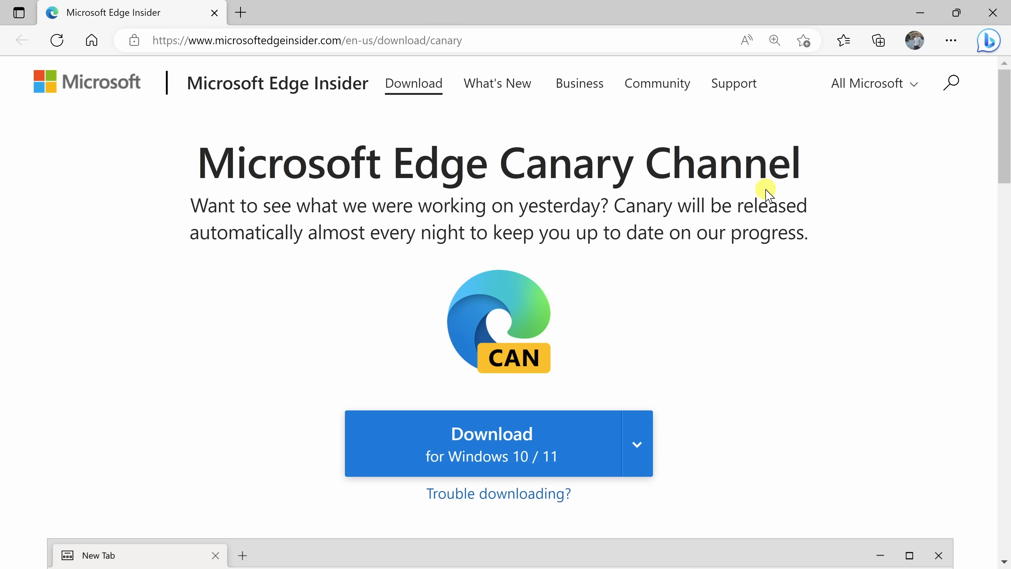
mouse_move(716, 225)
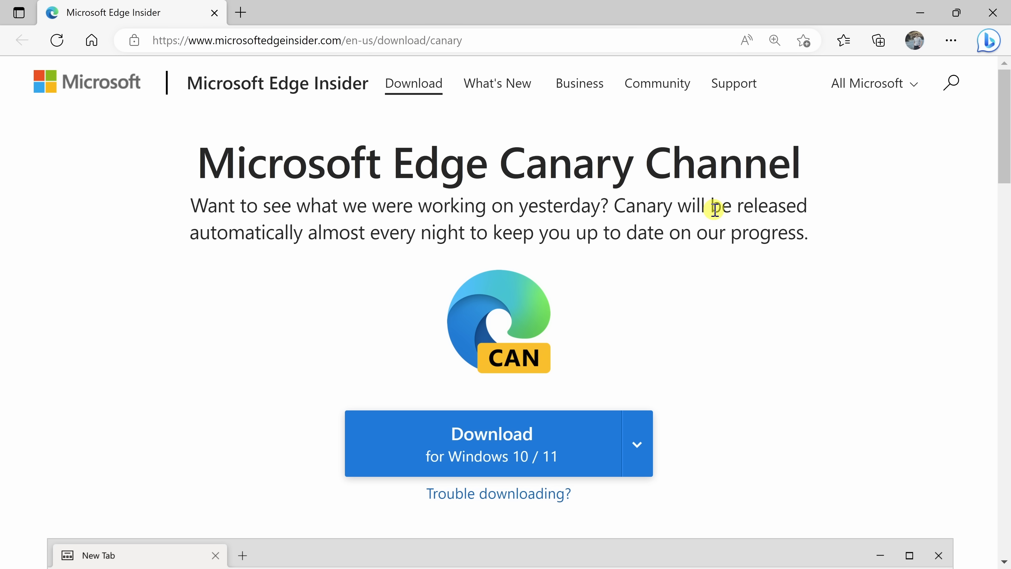
- Scroll down the Edge Canary Channel download page to review it
scroll(down, 3)
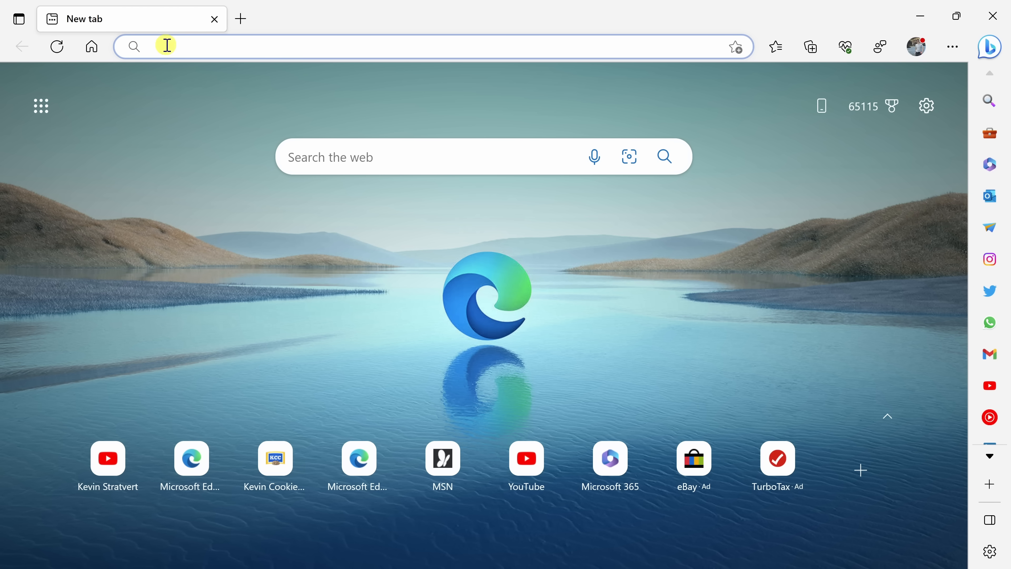
- Go to edge://flags/ and filter the flags list by 'super'
text(edge://flags/)
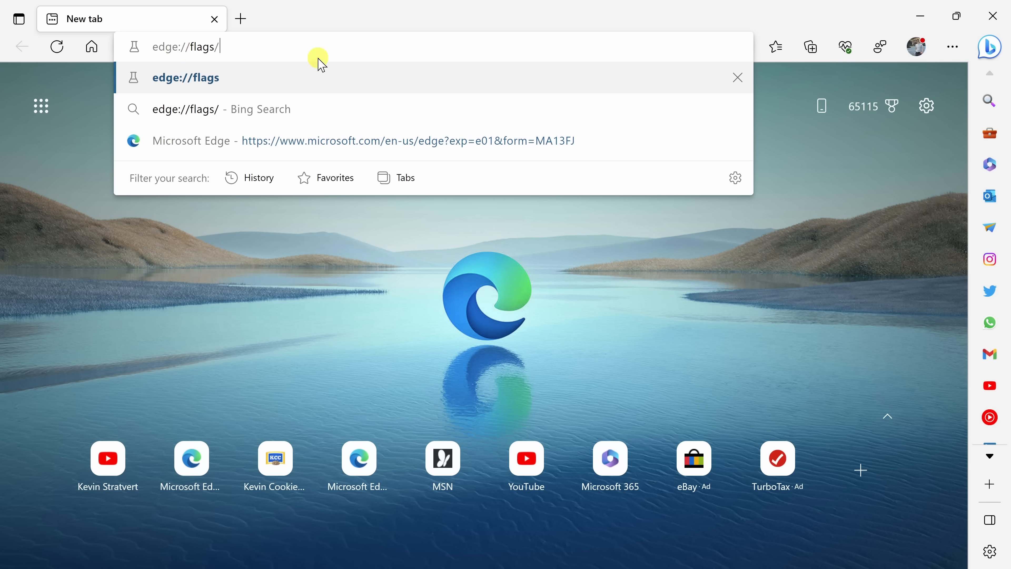
key(Enter)
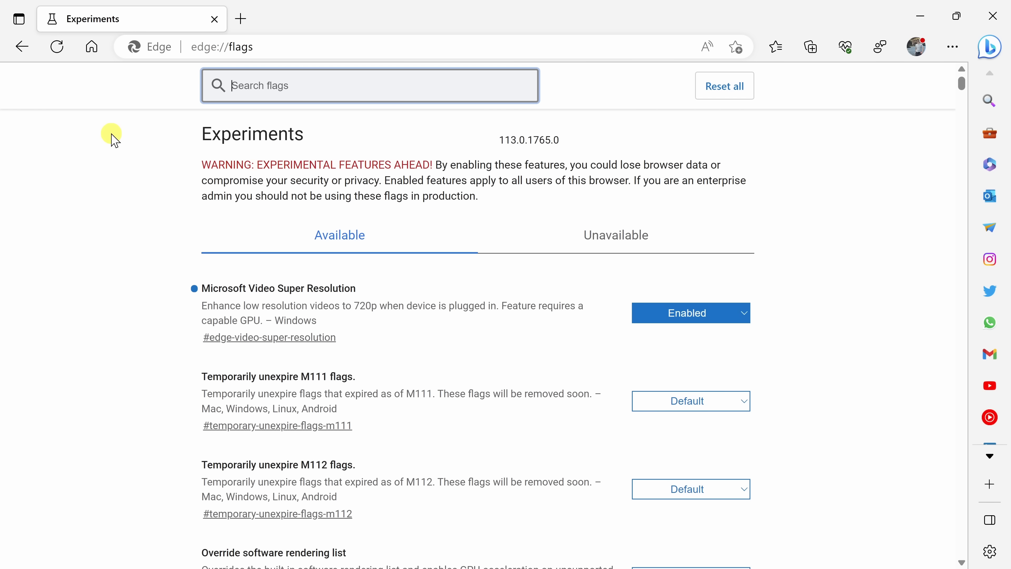
text(super)
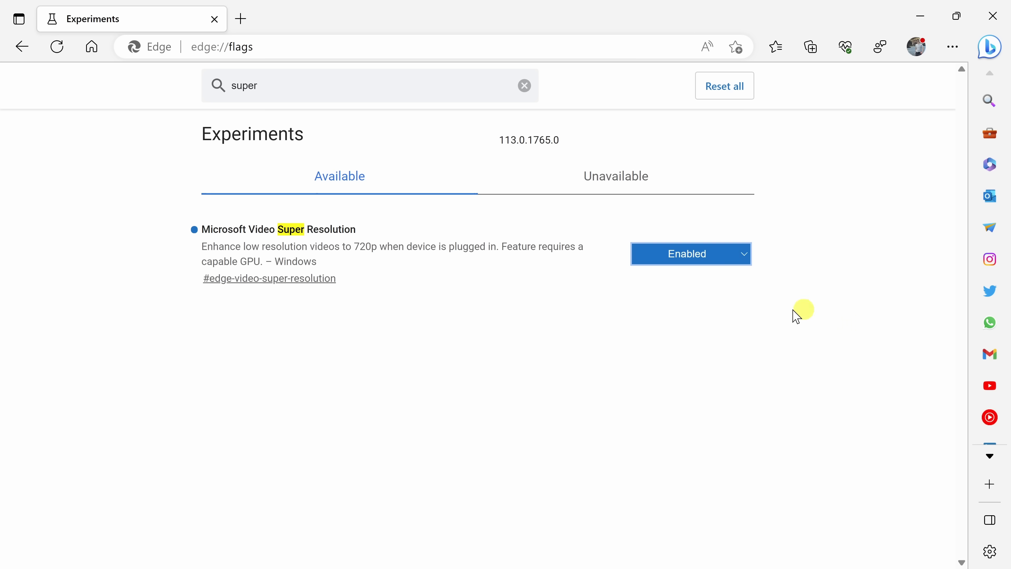
mouse_move(773, 333)
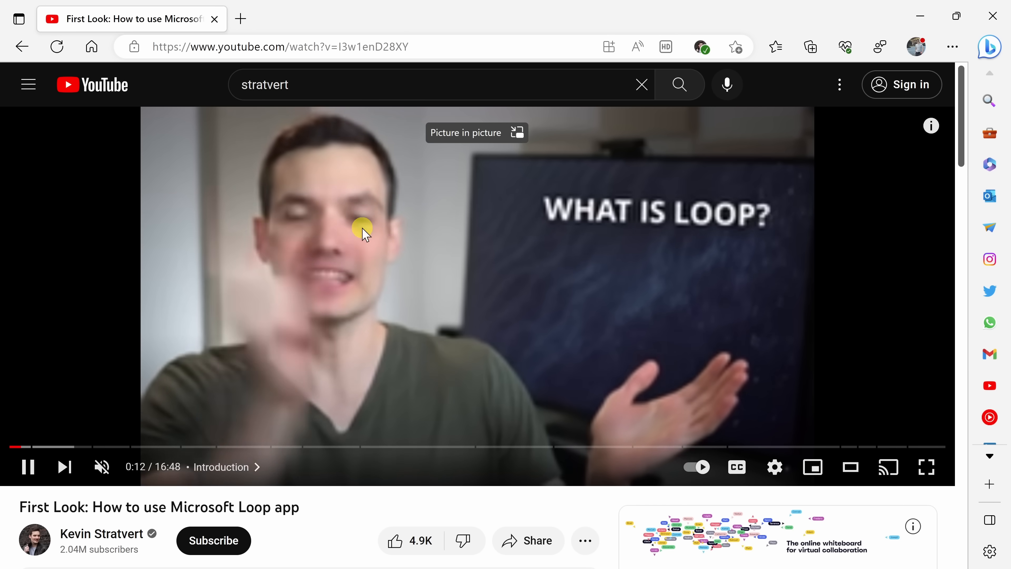
- Play the Microsoft Loop video and toggle Enhance videos on and off repeatedly to compare picture quality
click(773, 467)
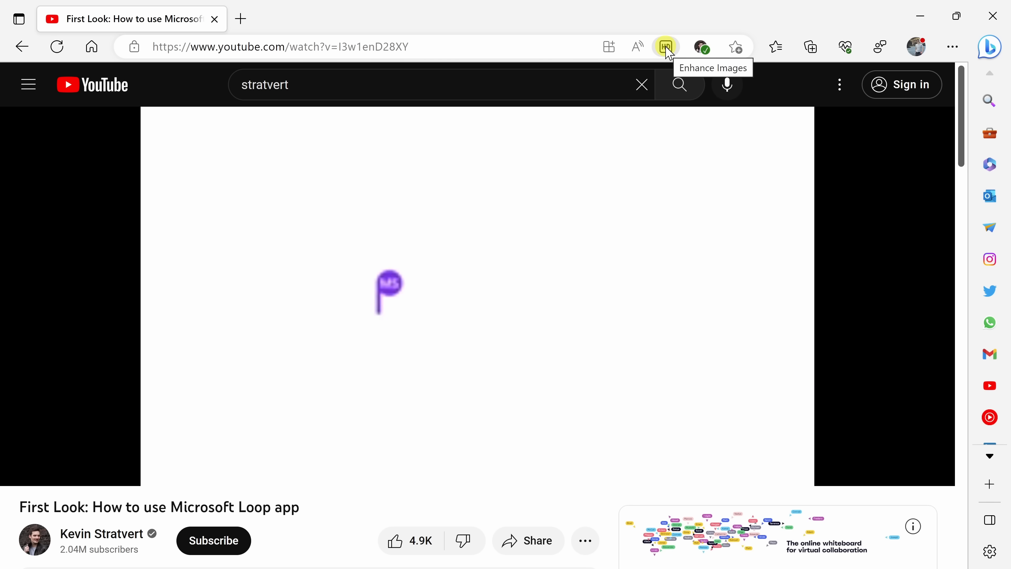
click(664, 47)
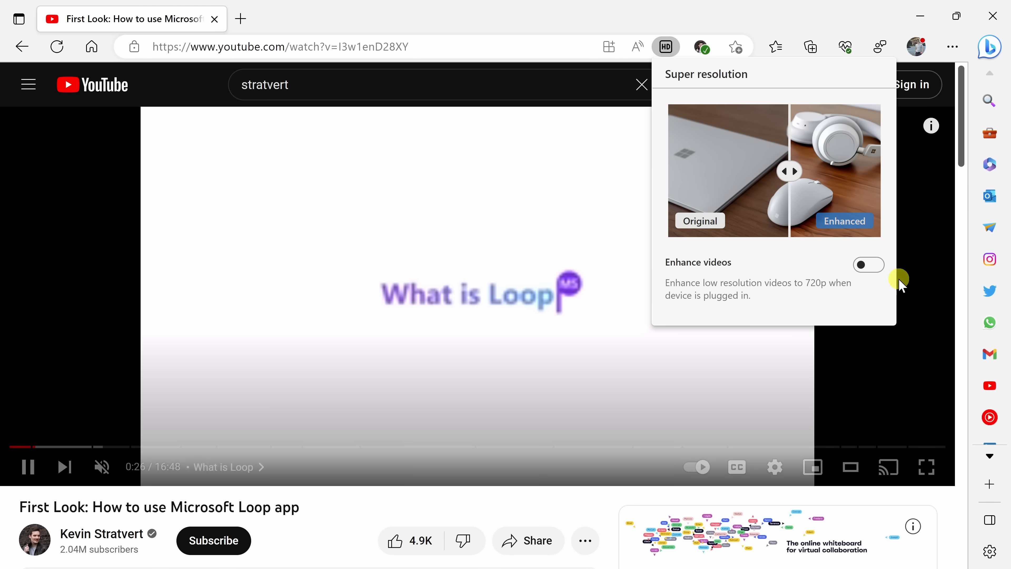
click(868, 265)
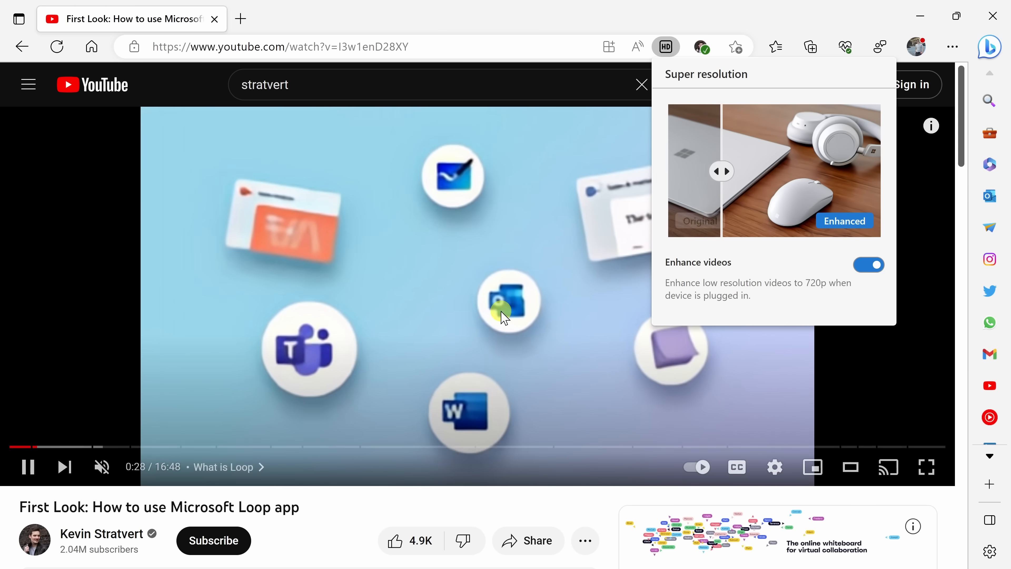
click(868, 265)
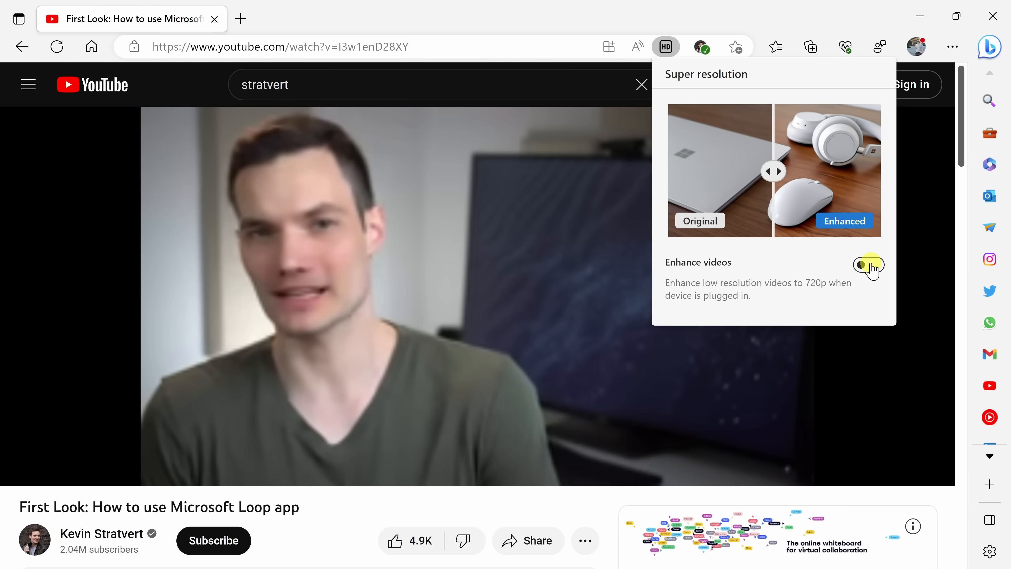
click(868, 264)
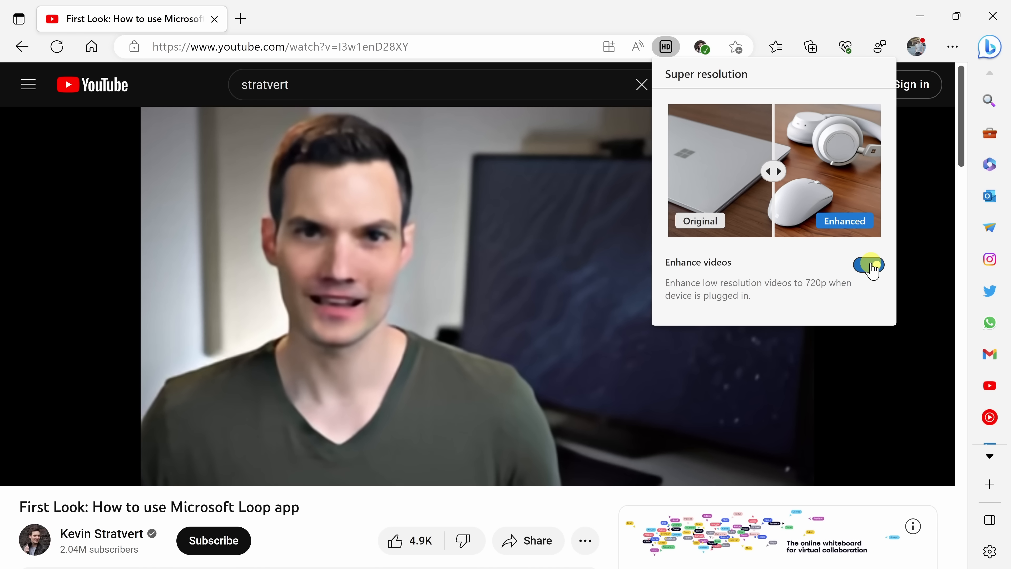
click(868, 265)
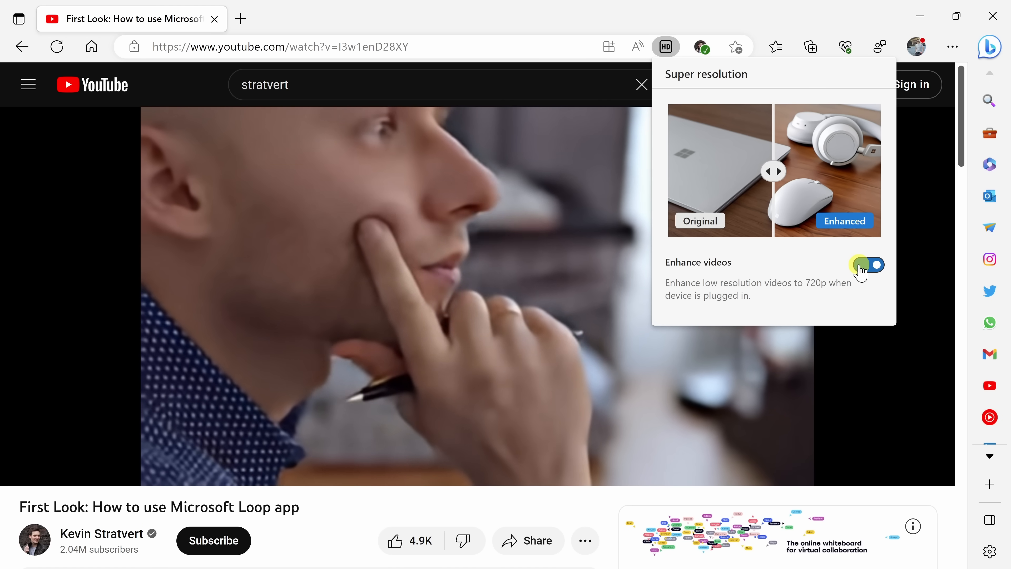
click(692, 22)
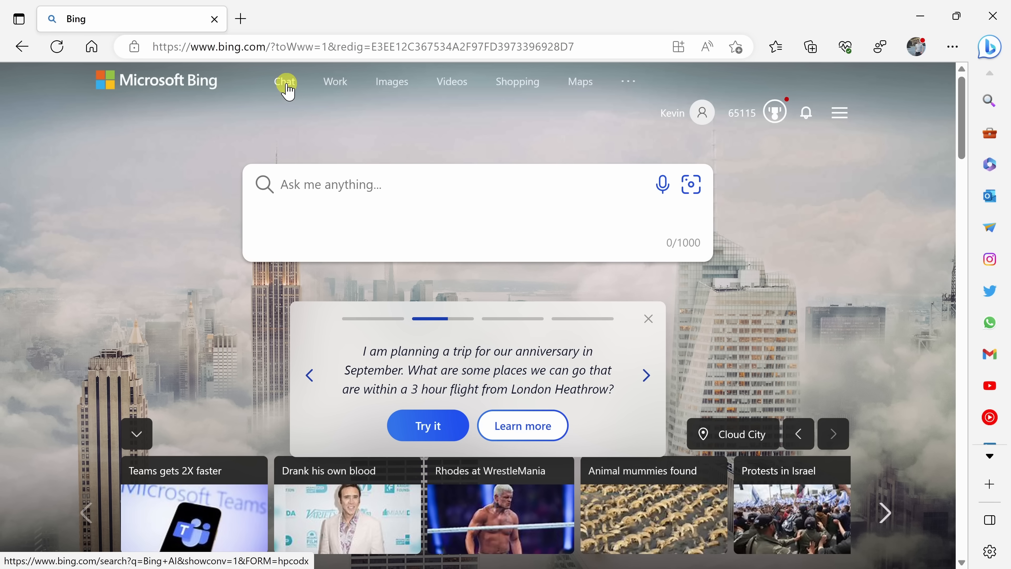
- Go to Chat from the Bing home page navigation
click(286, 82)
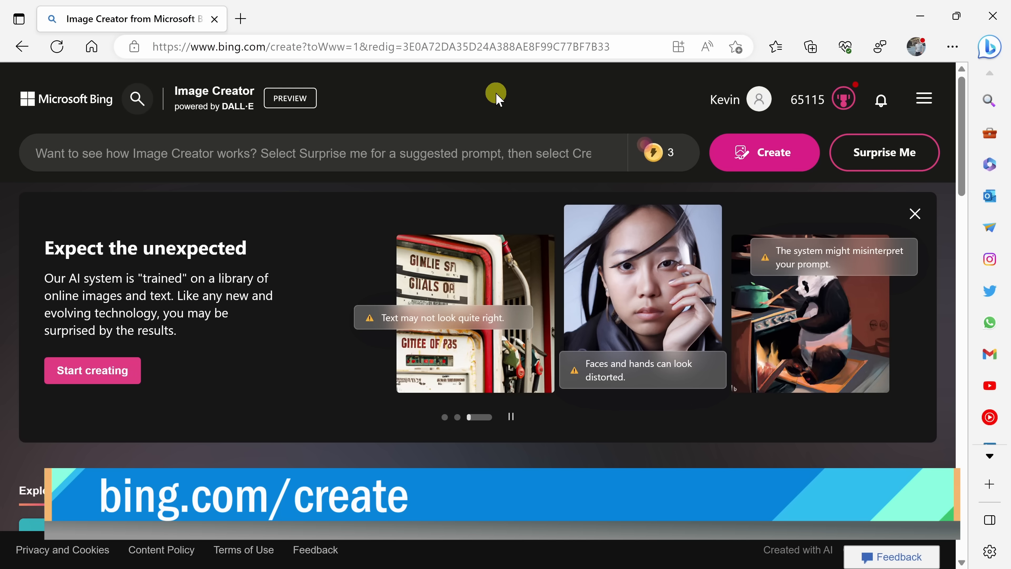
- Create images from 'Cookie floating in space with earth in the background' and view the bottom-left one full size
text(Cookie floating in space with earth in the background)
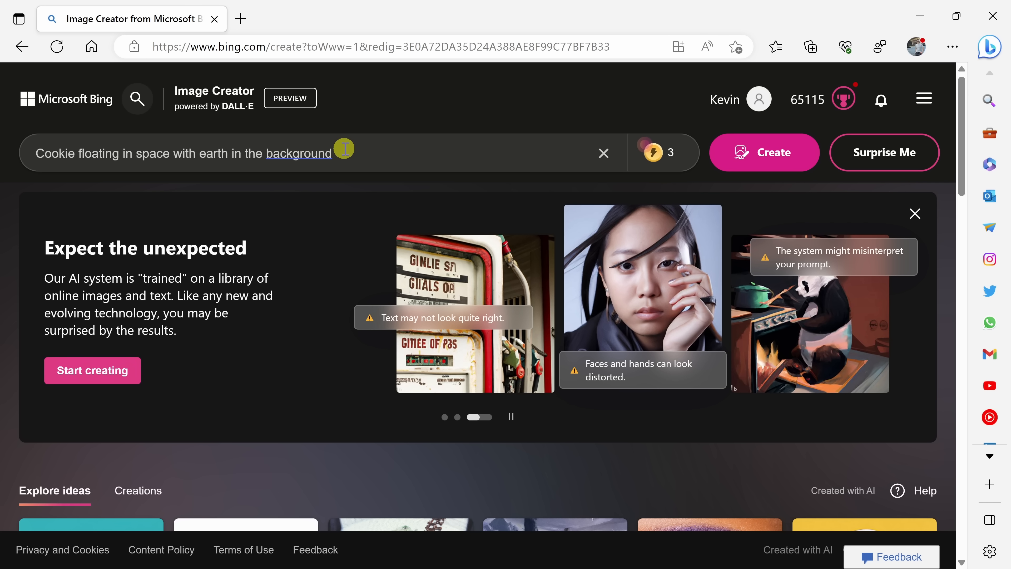
mouse_move(226, 122)
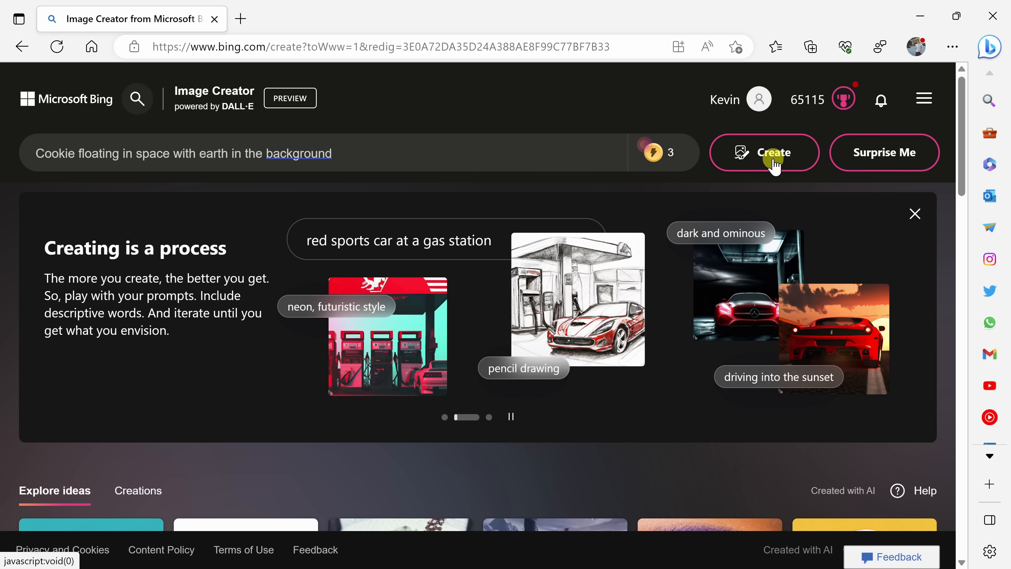
click(764, 153)
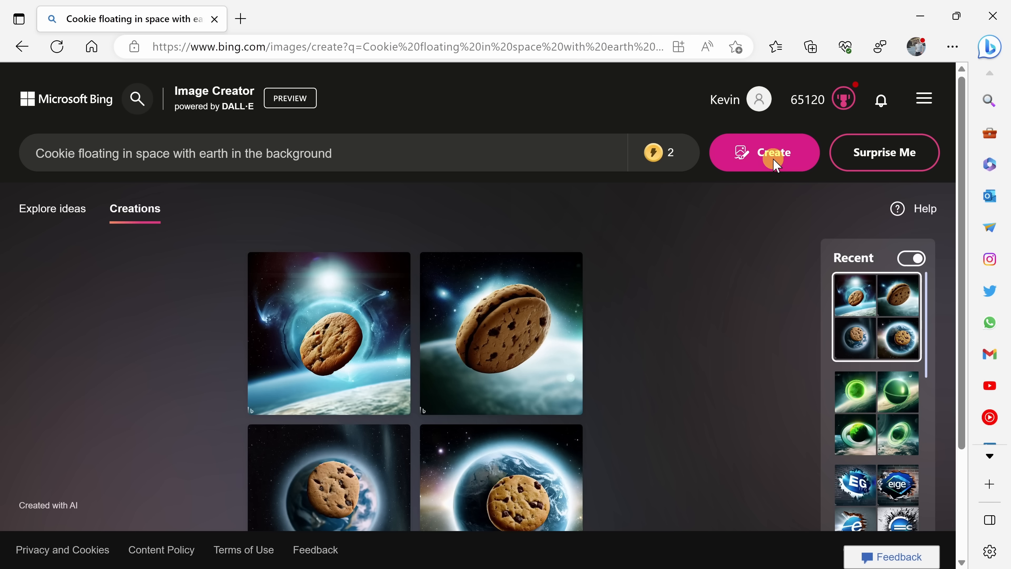
scroll(down, 3)
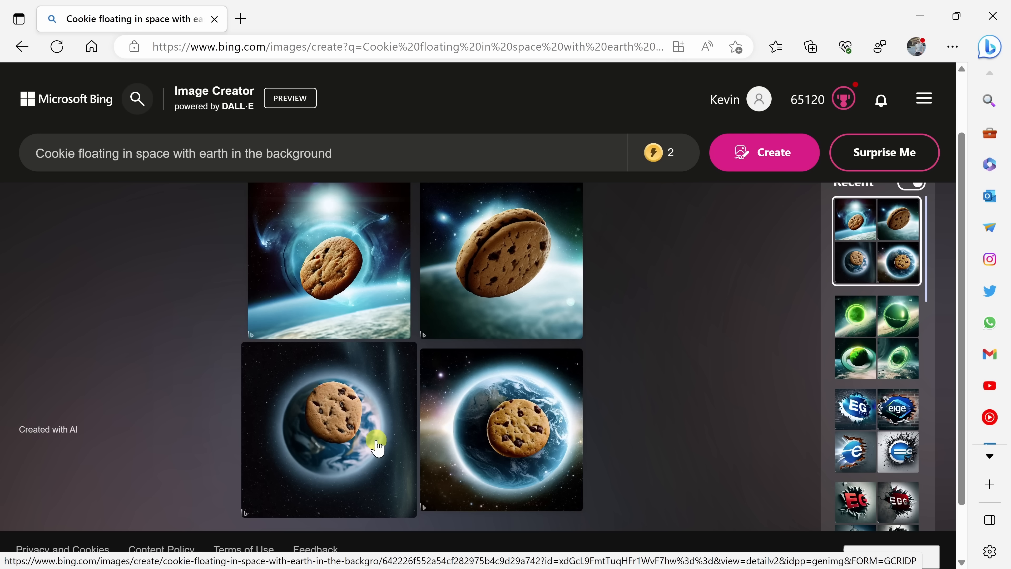
mouse_move(367, 458)
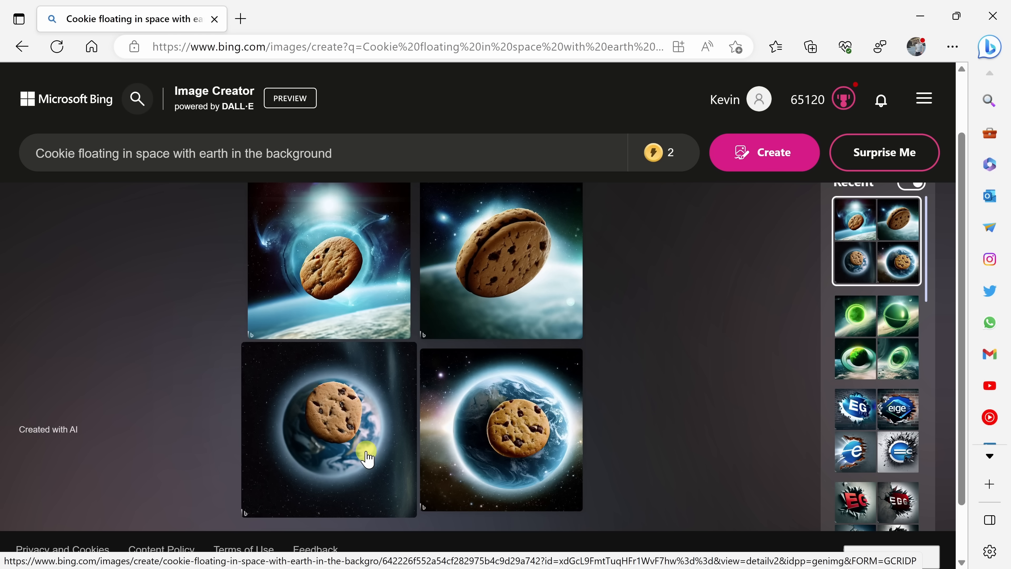
click(329, 429)
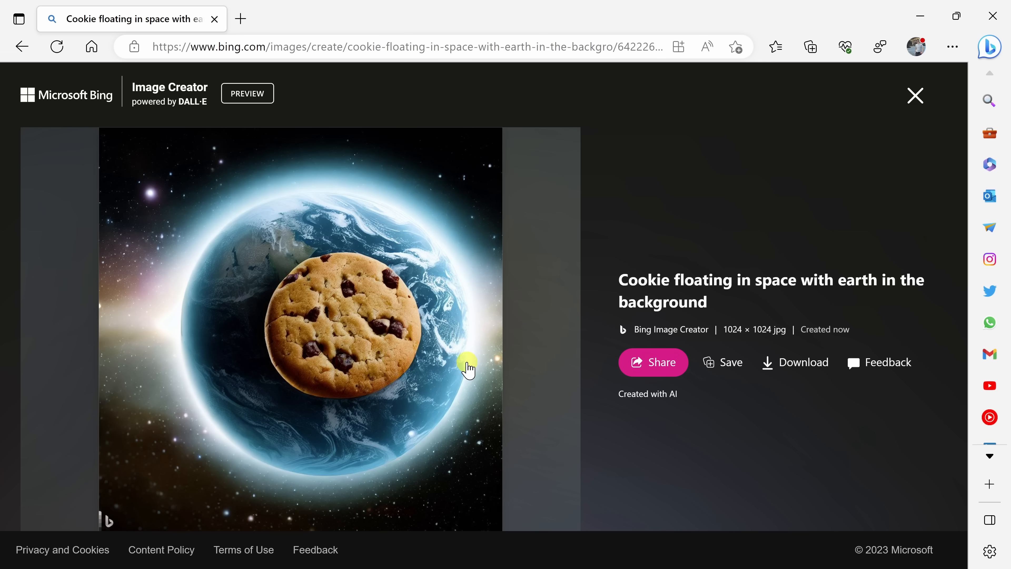